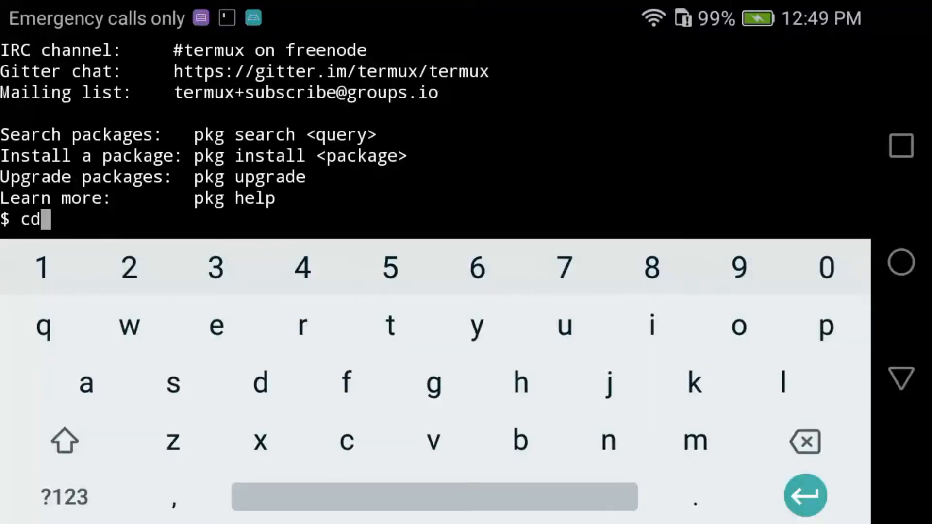
Step: Go up a directory with cd .., then change the cd usr/bin/p command into vi usr/bin/p
text(..)
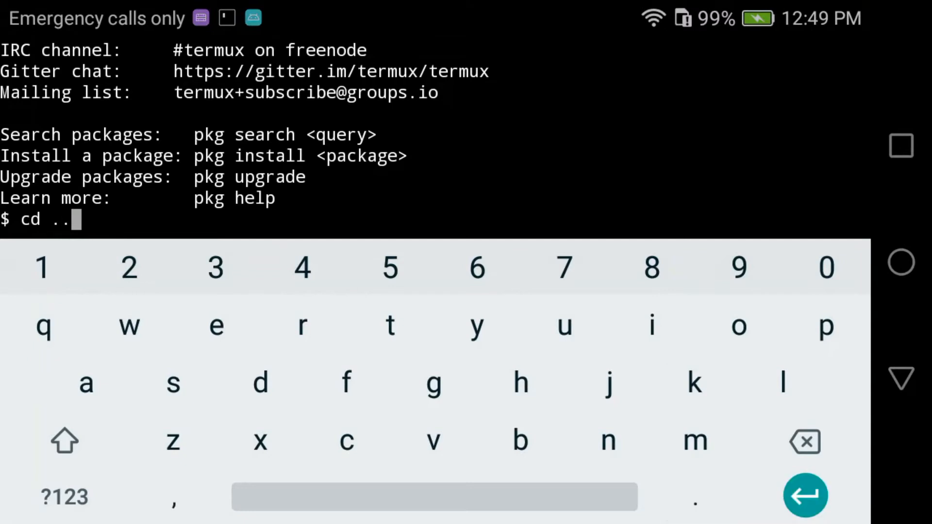
key(Return)
text(cd u)
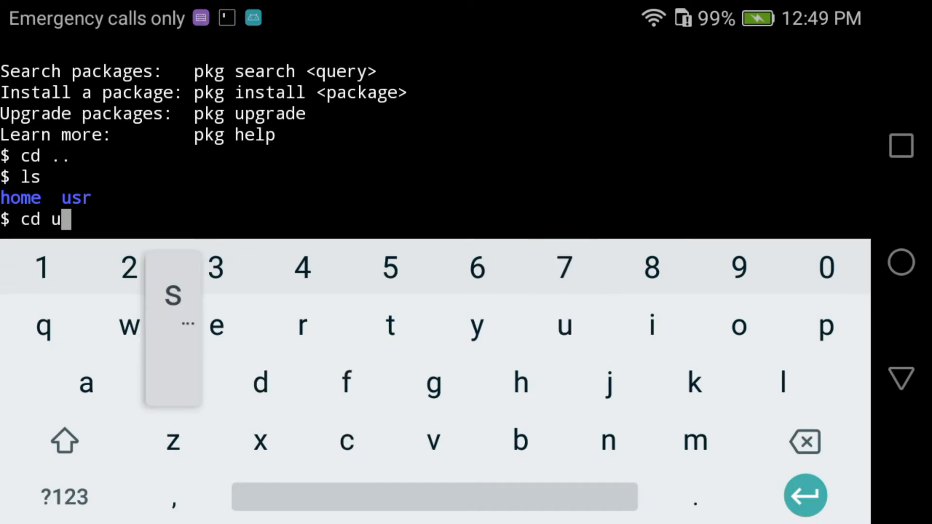
text(sr/bin/p)
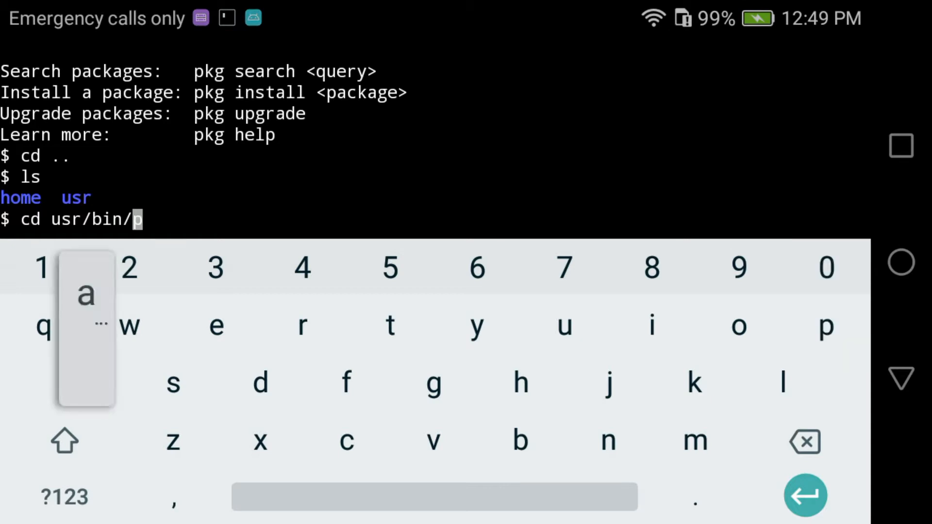
click(64, 442)
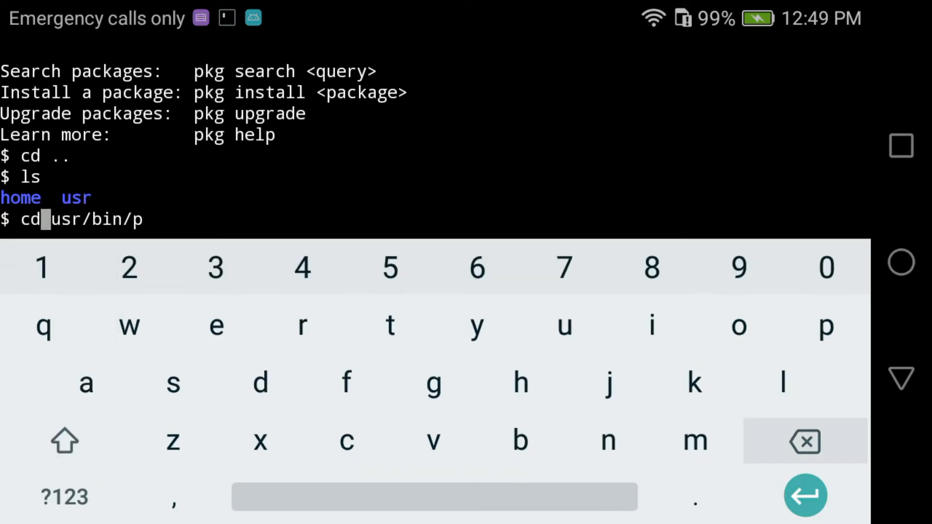
click(804, 440)
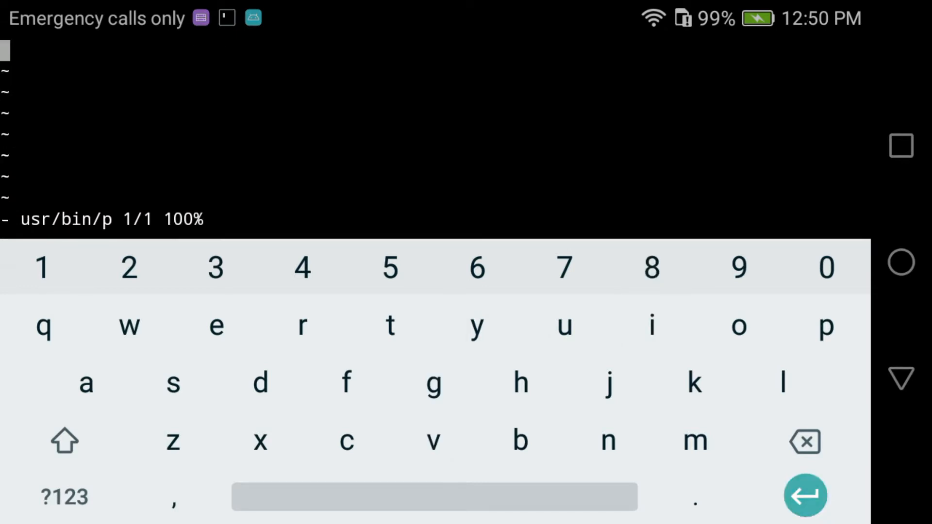
Step: In insert mode, write the start of the php -S localhost:8080 -t command
click(737, 326)
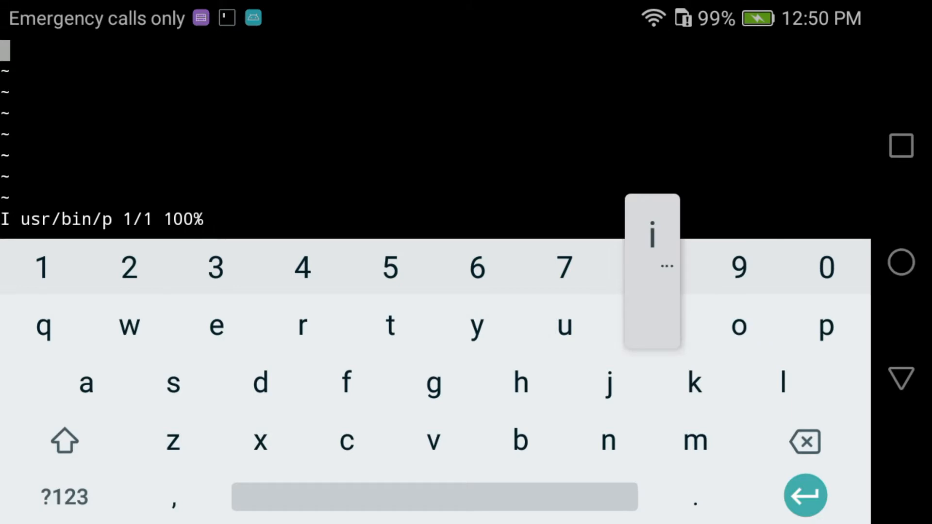
click(825, 326)
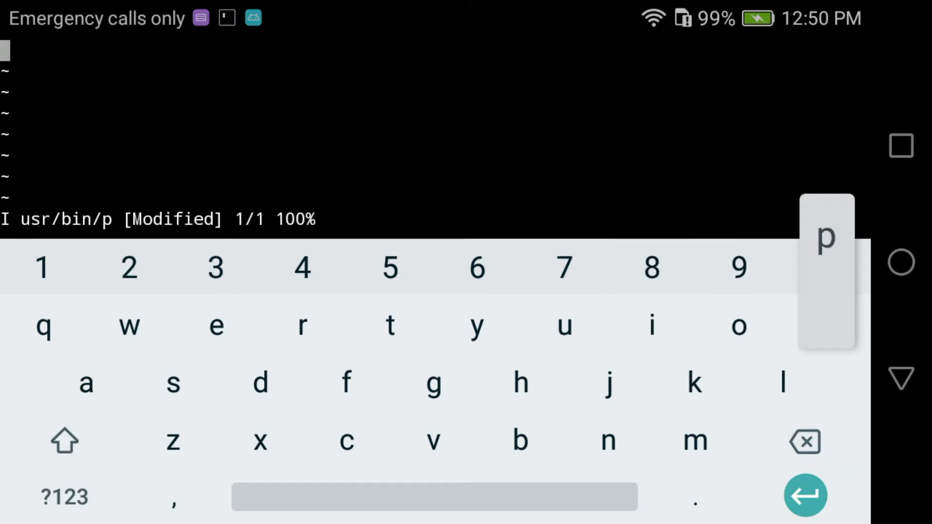
text(php)
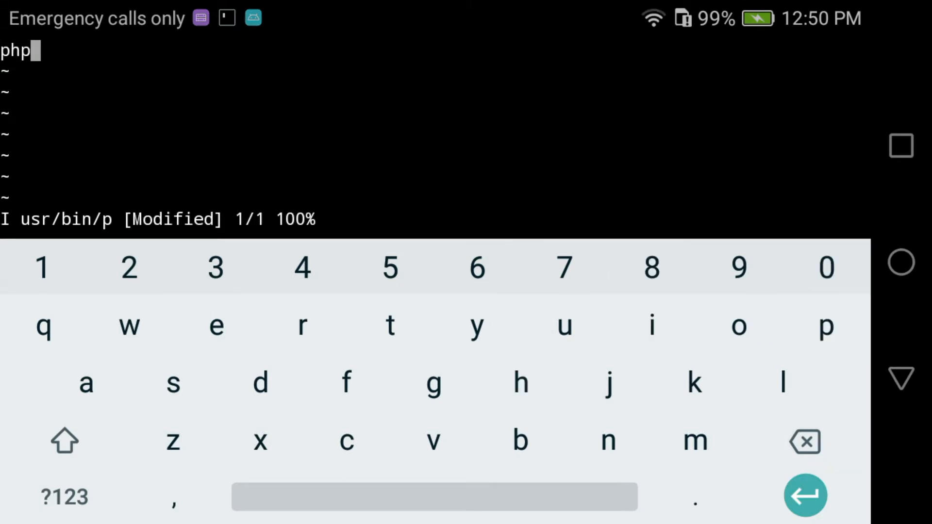
click(64, 497)
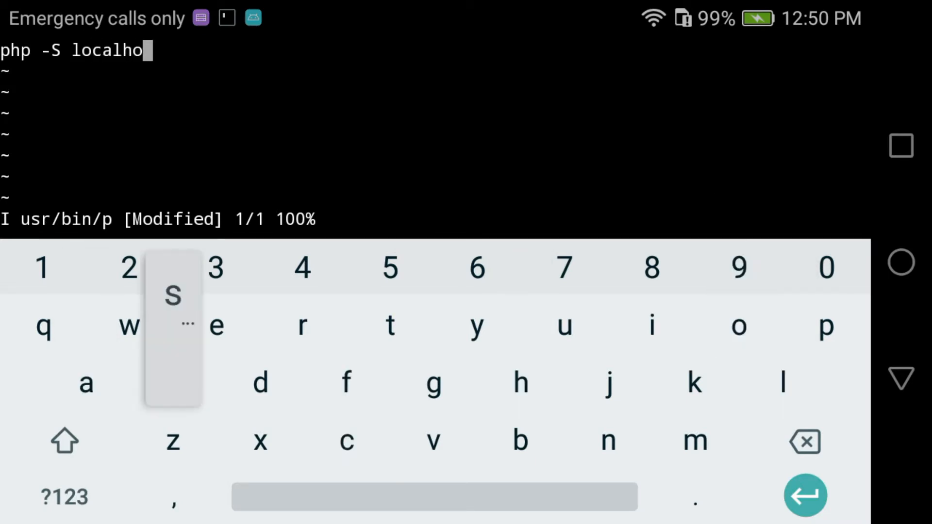
text(t:8080)
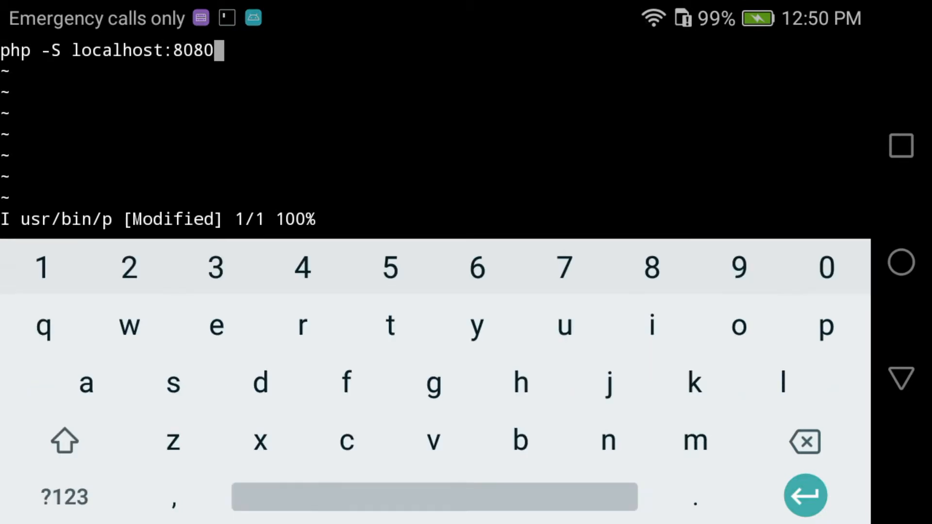
text(-t)
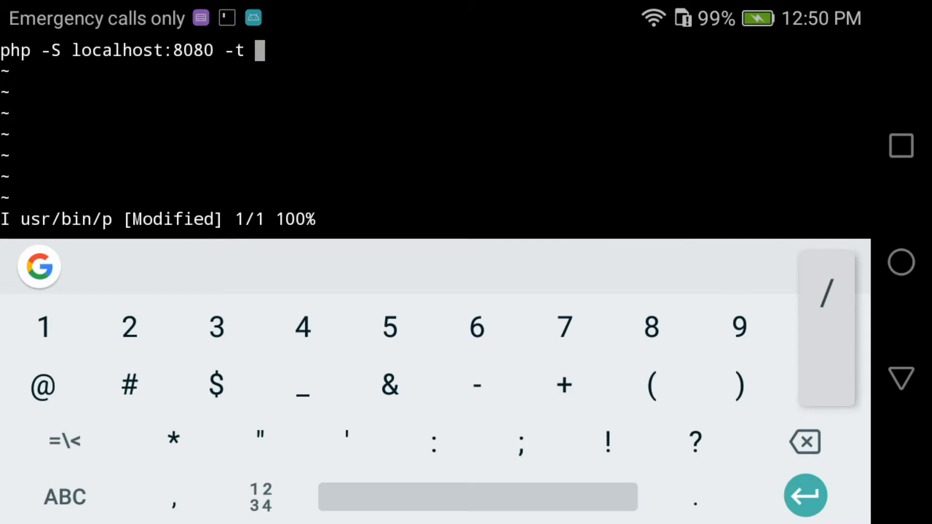
Step: Complete the document root path /sdcard/smfny/public and leave insert mode
text(sdcard)
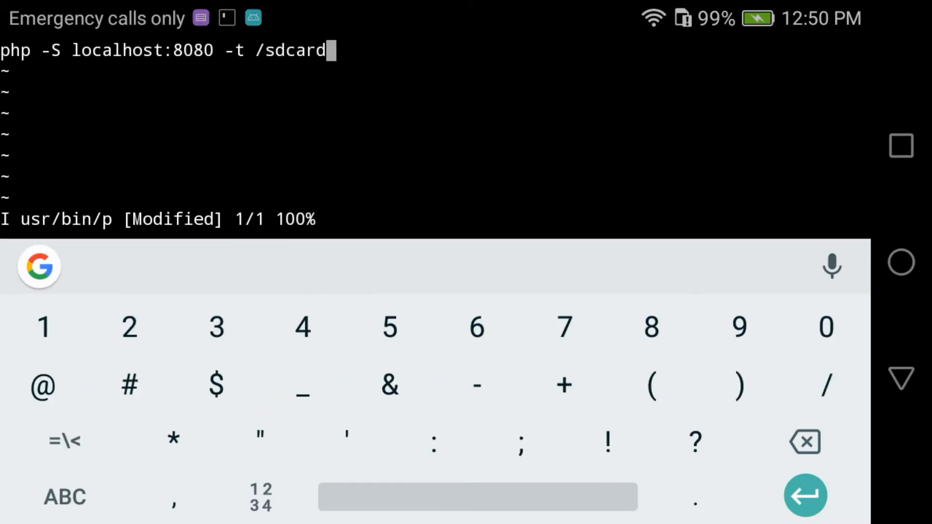
click(825, 386)
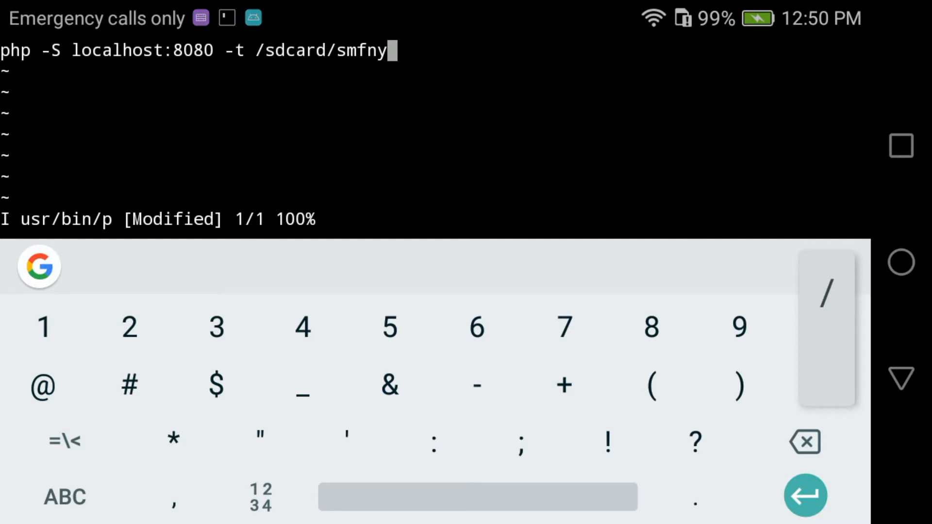
click(825, 291)
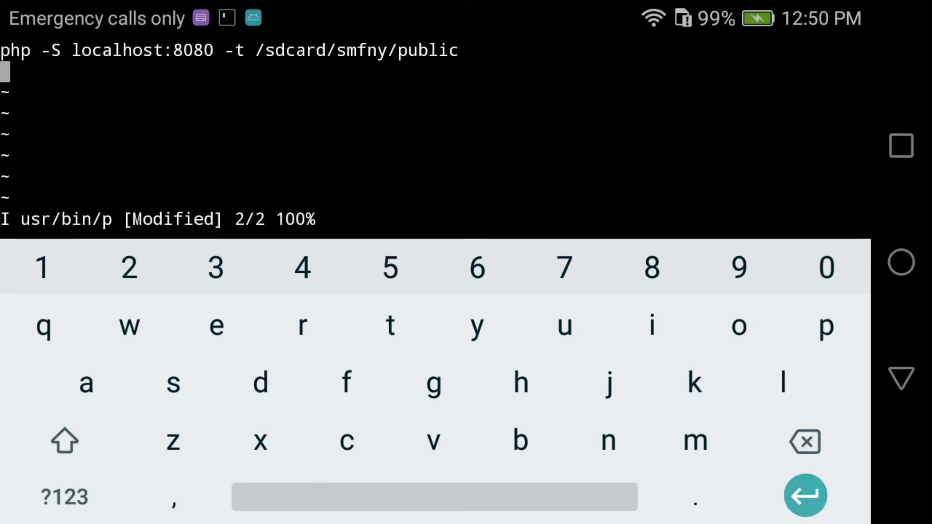
click(64, 497)
text(:wq)
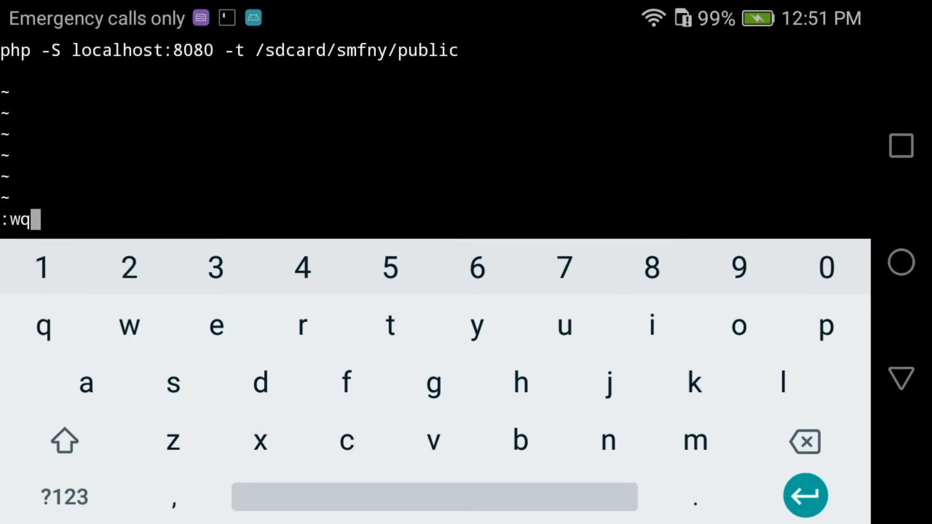
Step: Save the p script with :wq, make it executable and run p to start the server
click(805, 496)
text(chmod 555 usr/bin/)
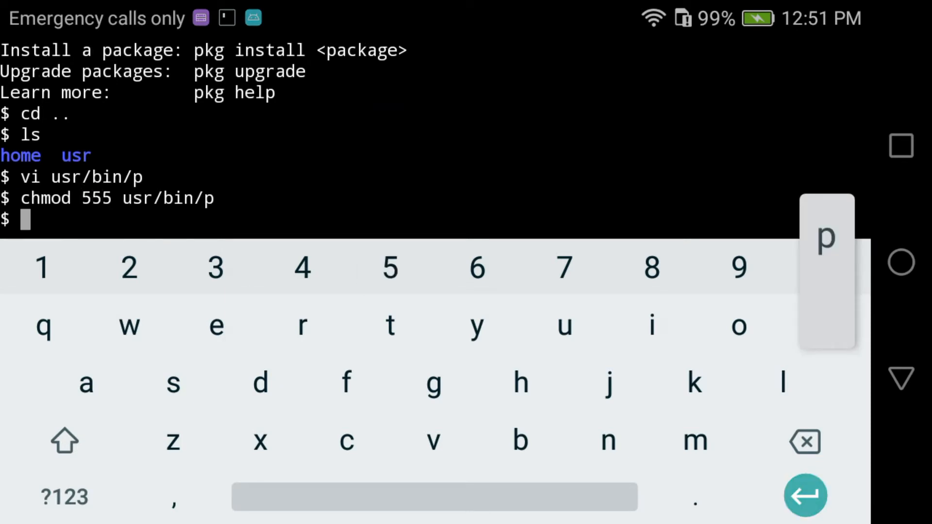
text(p)
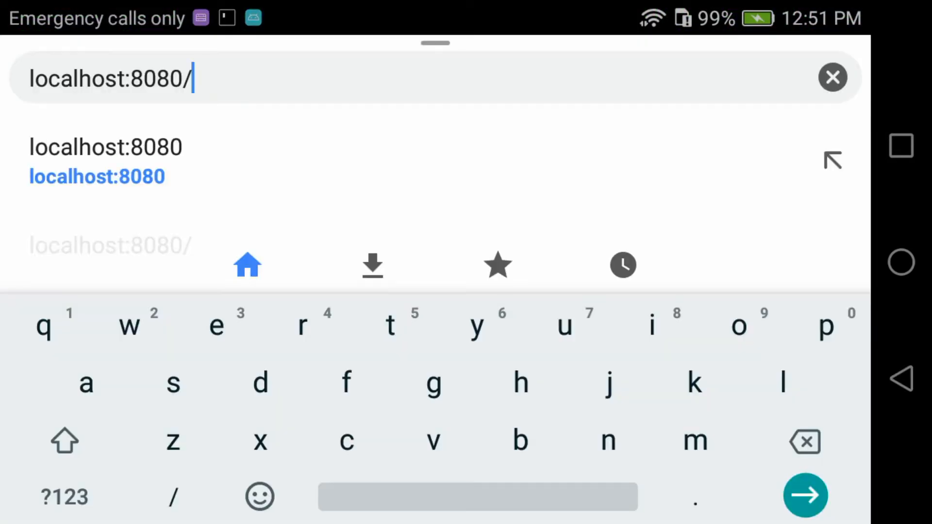
Step: Load localhost:8080 and follow the 'create your first page in Symfony' guide down to the code
click(806, 496)
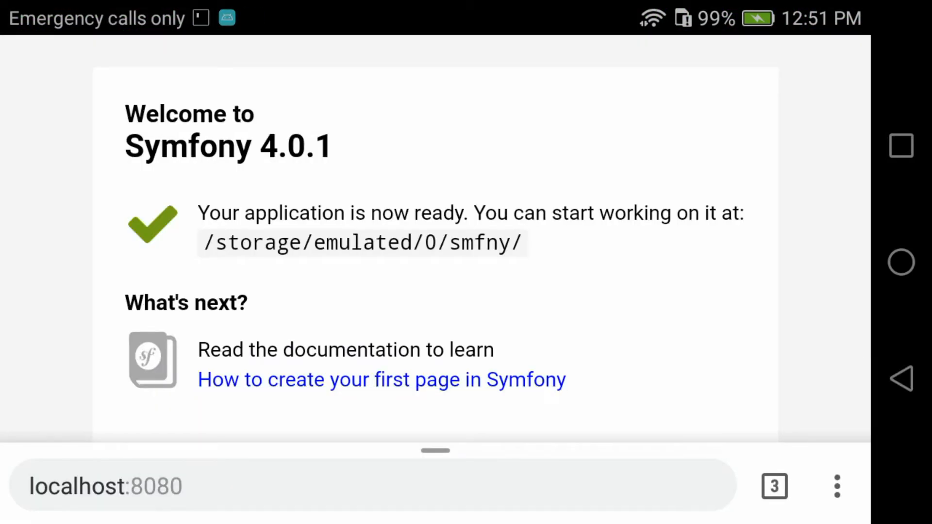
click(381, 380)
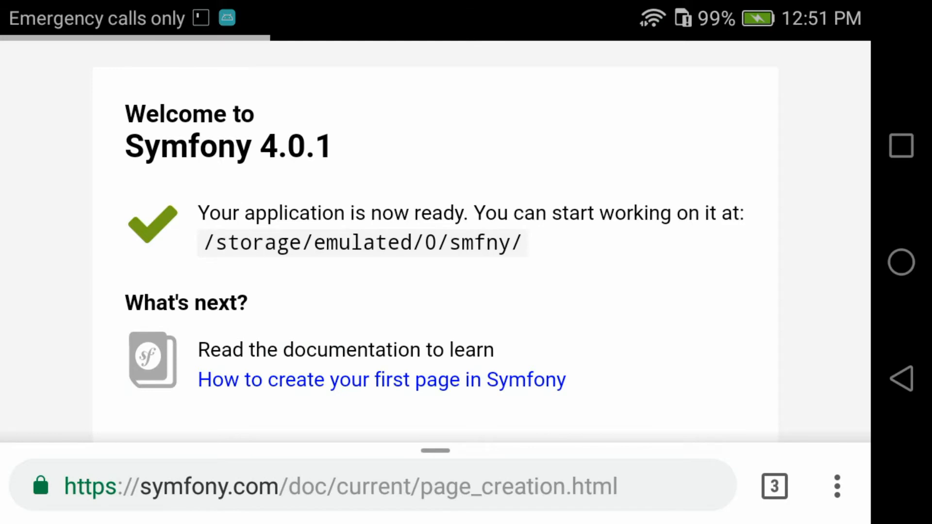
click(380, 379)
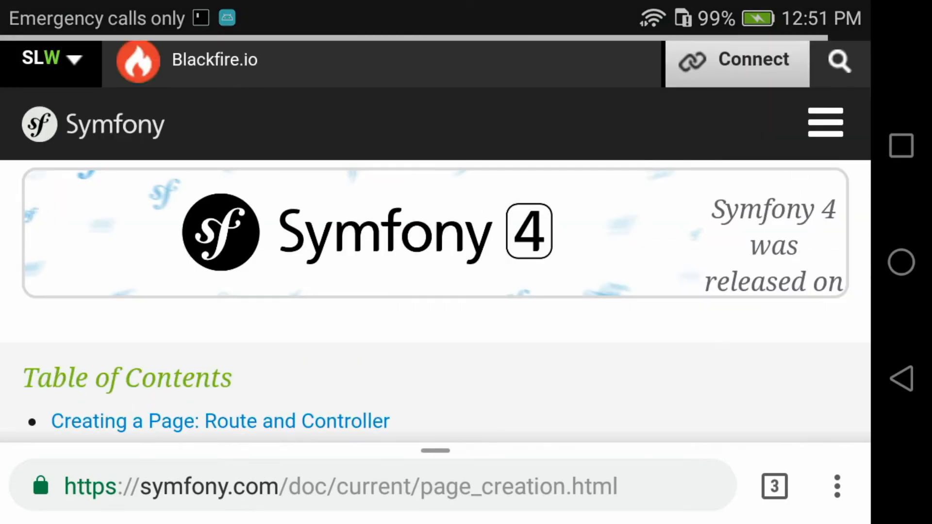
scroll(down, 3)
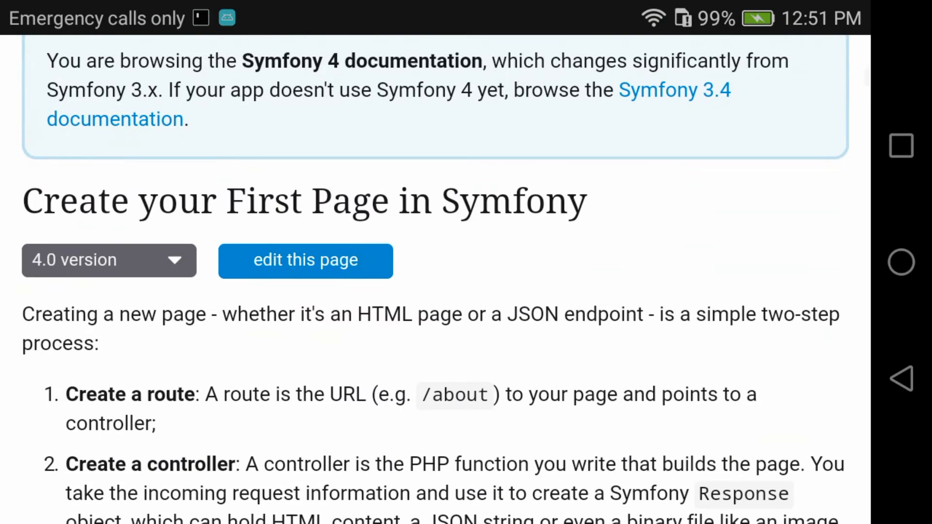
scroll(down, 3)
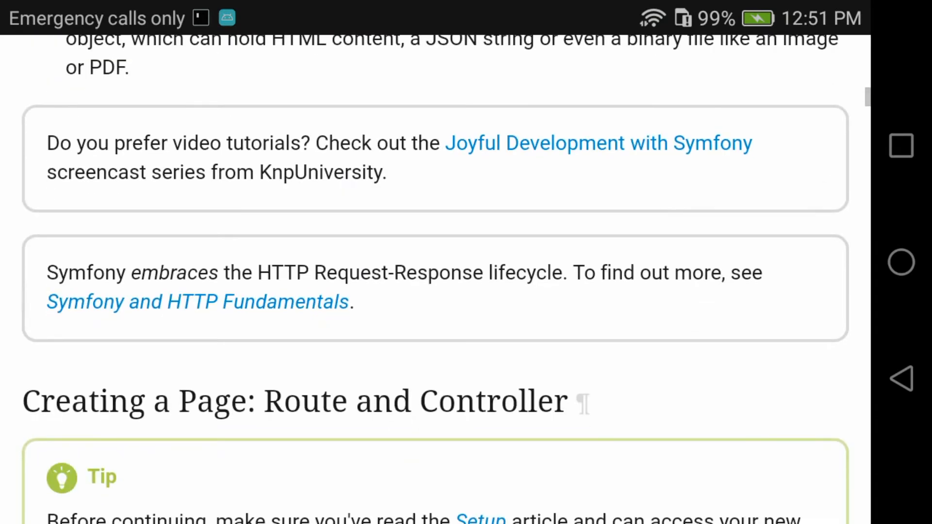
scroll(down, 3)
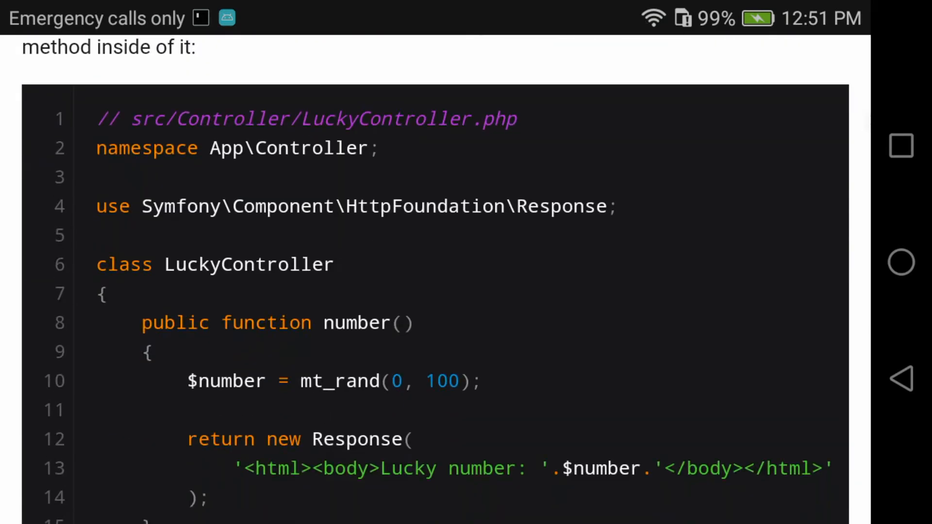
Step: Select the LuckyController example code, extending the selection over the whole block
double_click(248, 252)
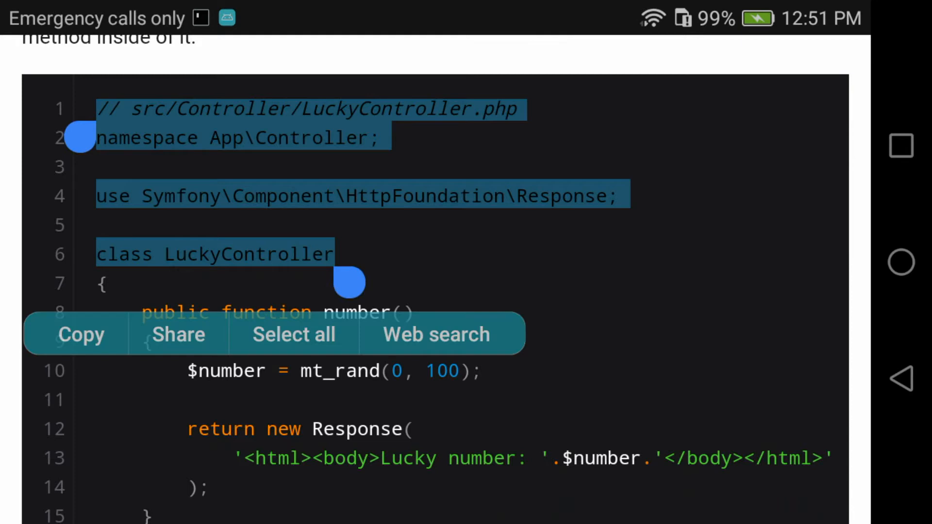
scroll(down, 3)
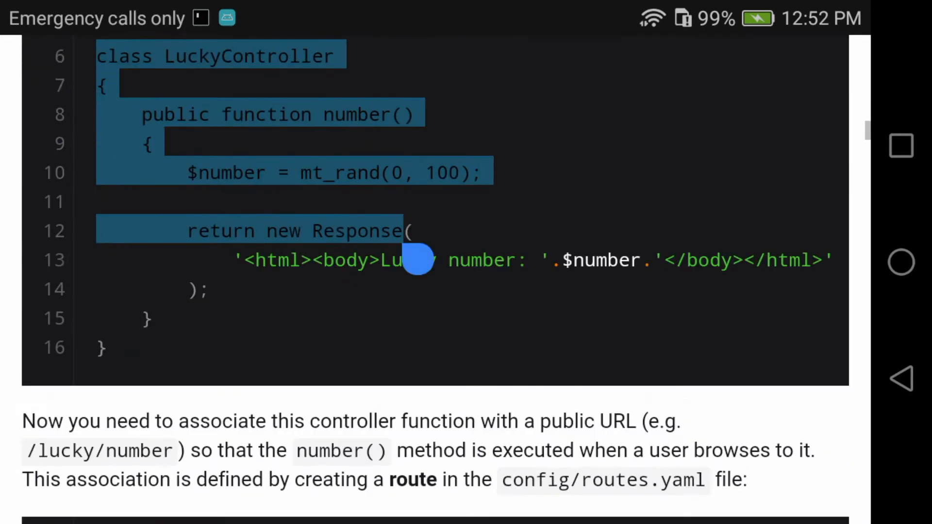
scroll(down, 3)
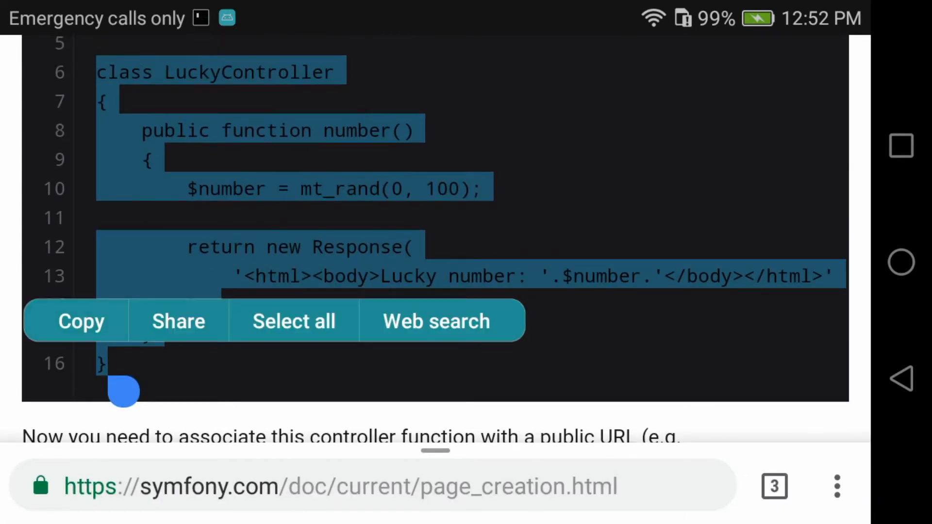
Step: Switch to Total Commander and create a new plain text file Controller.txt in smfny/src/Controller
click(899, 145)
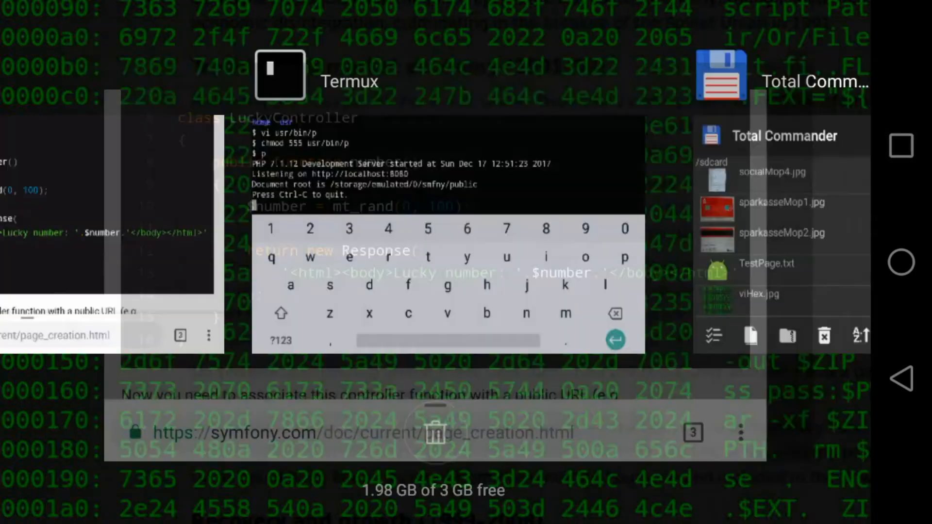
click(784, 136)
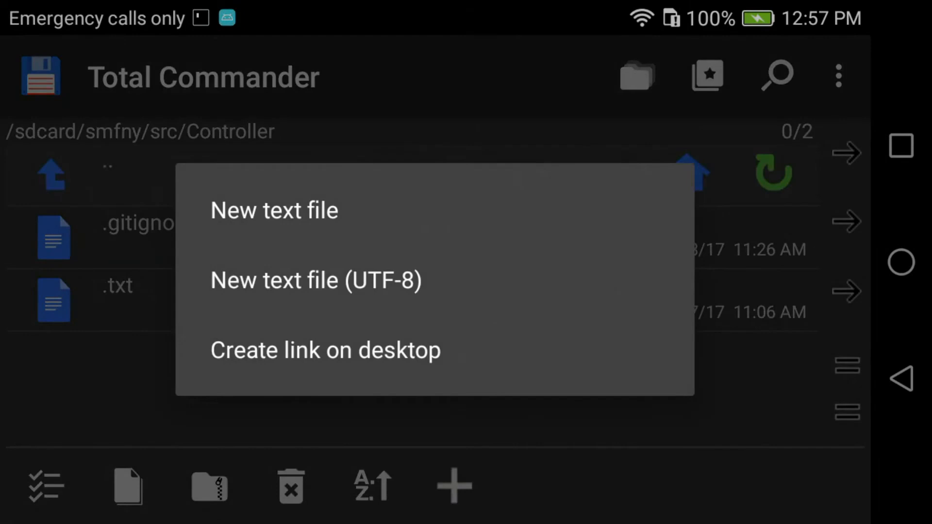
click(274, 209)
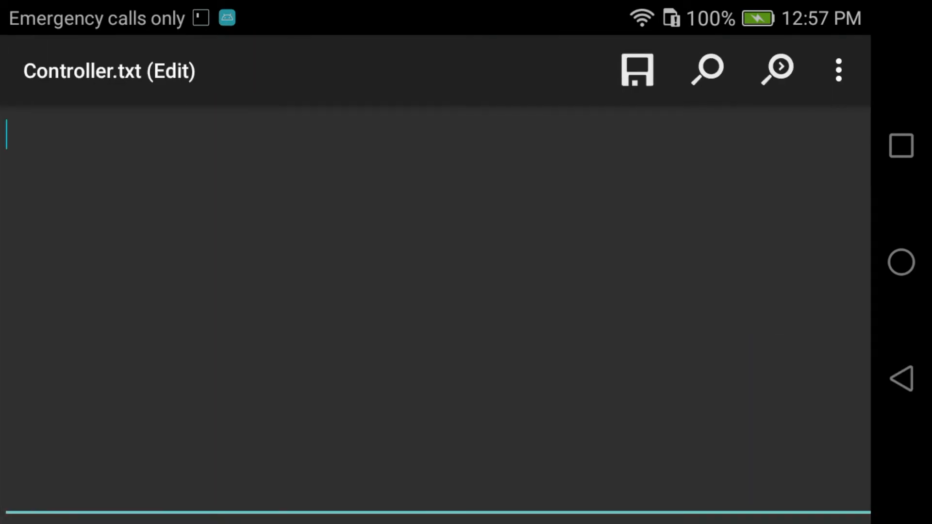
Step: Paste the LuckyController code into Controller.txt and remove the mt_rand random-number line
click(8, 128)
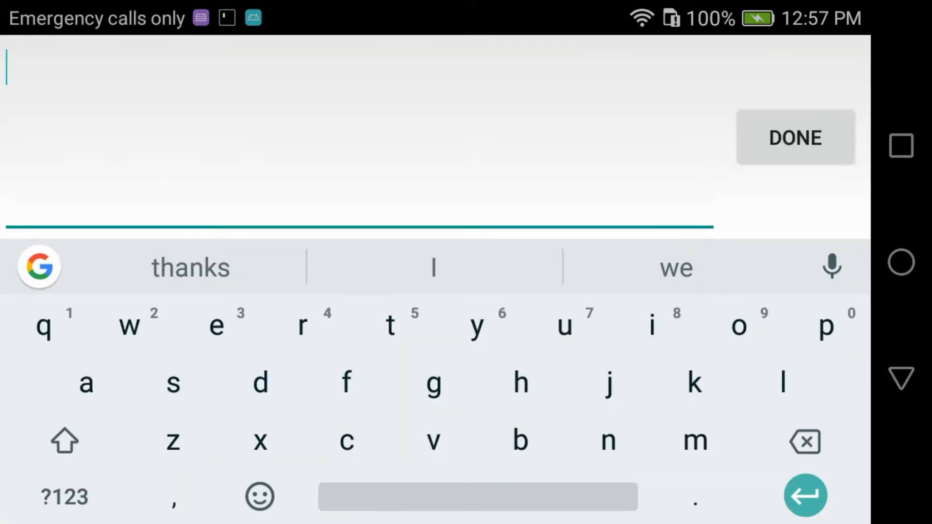
click(9, 65)
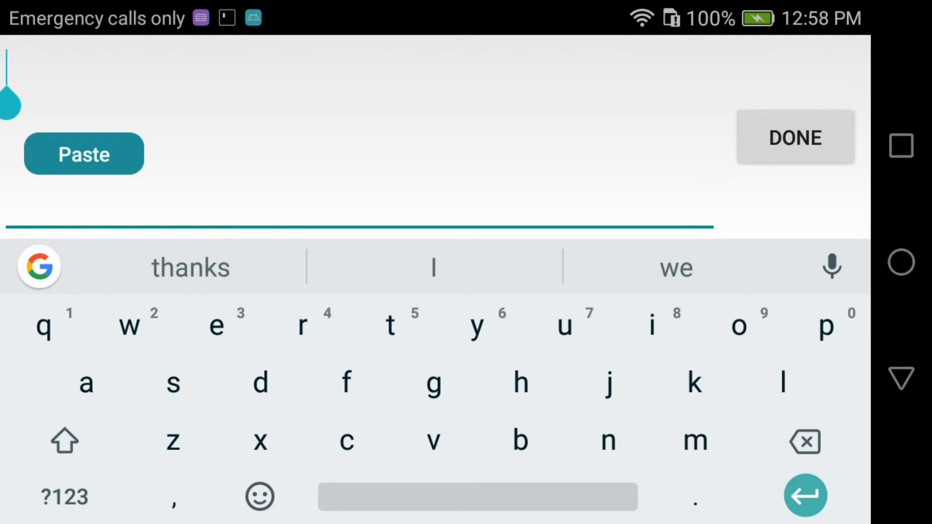
click(83, 154)
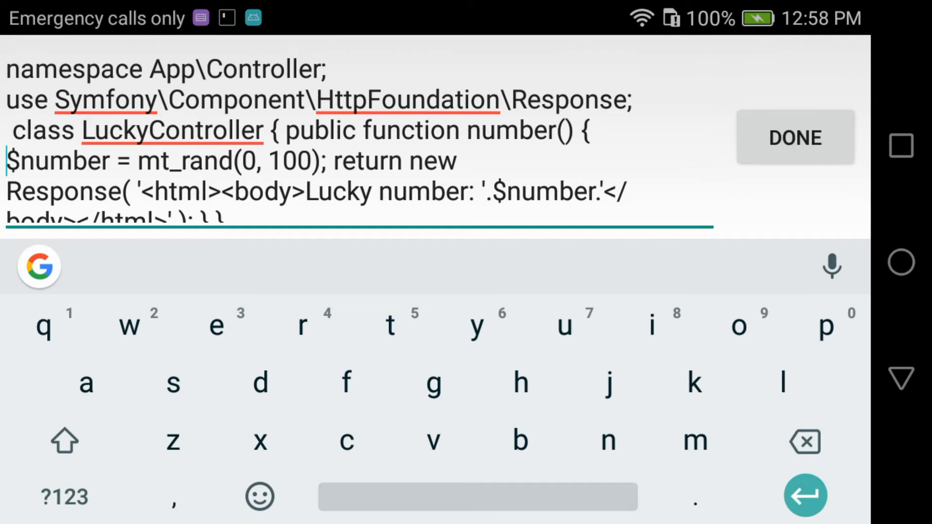
click(327, 192)
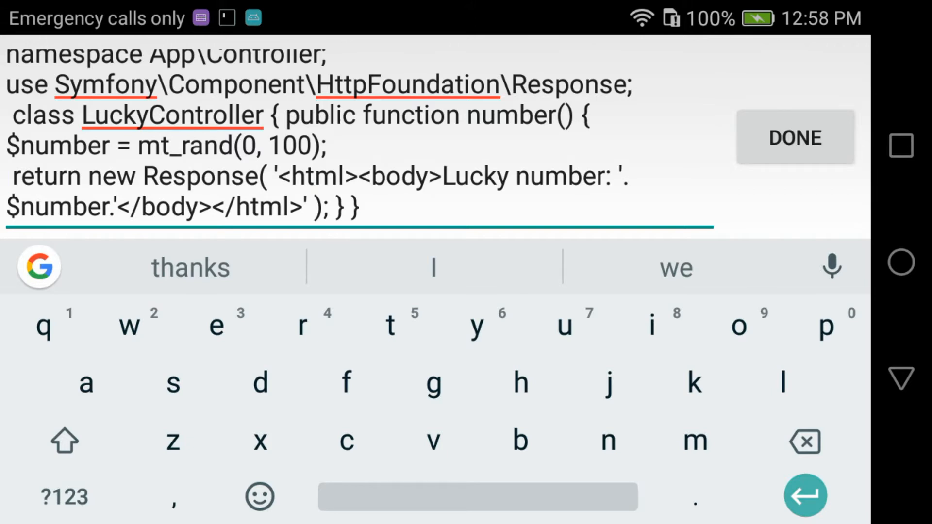
scroll(down, 3)
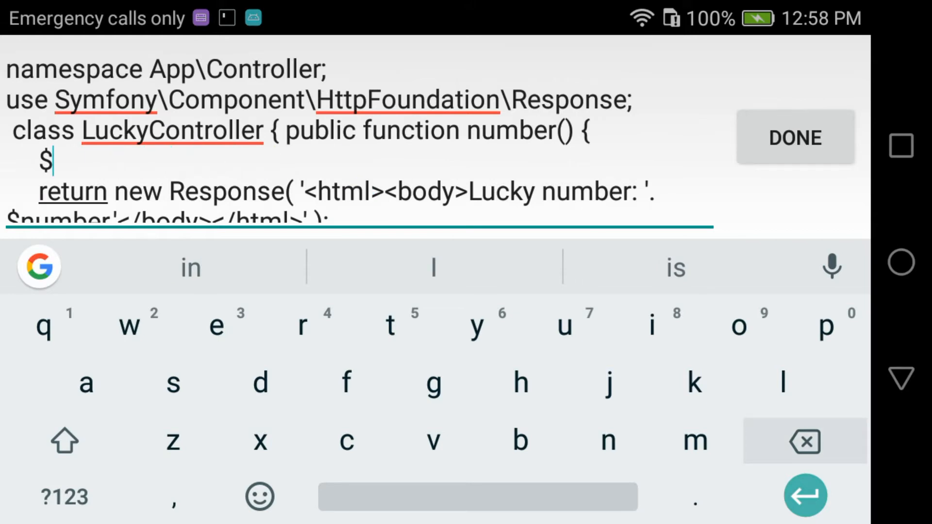
click(804, 441)
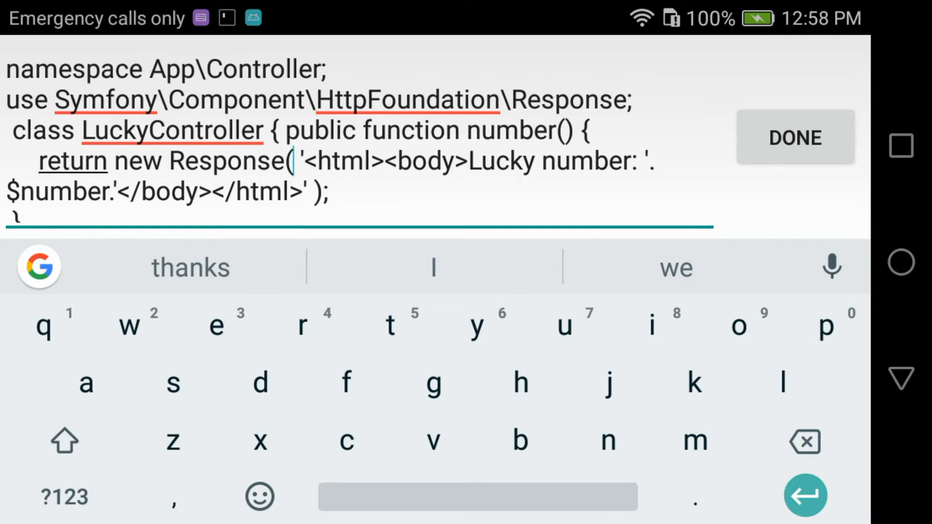
Step: Break the Response(...) onto indented lines and add a blank line before the class
click(291, 190)
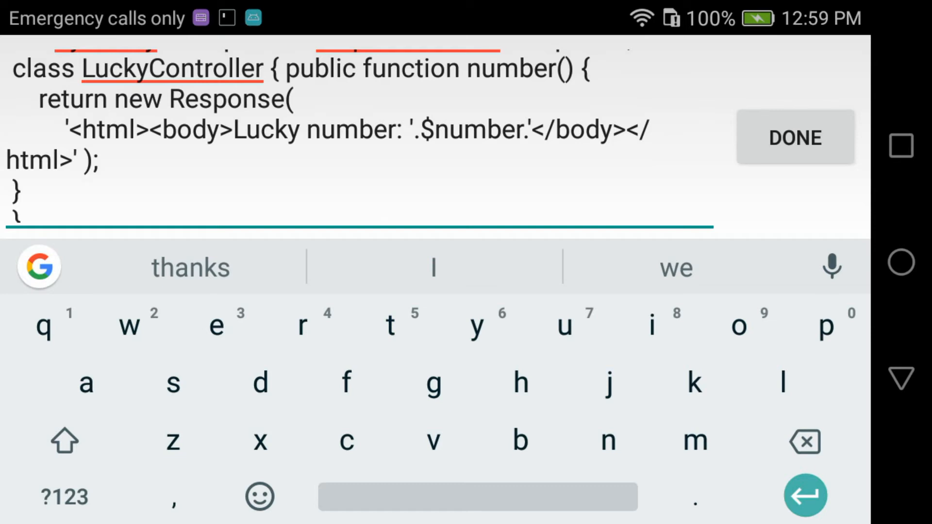
click(78, 196)
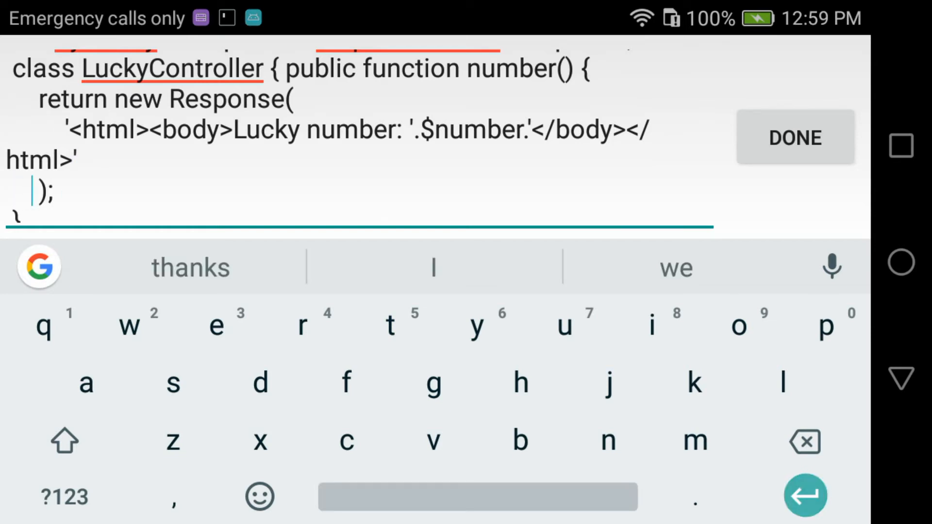
click(795, 137)
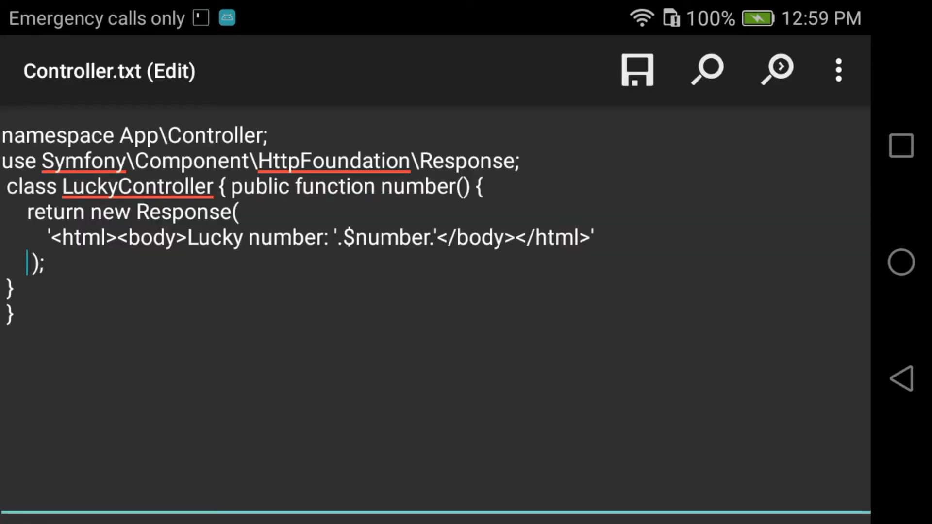
click(637, 70)
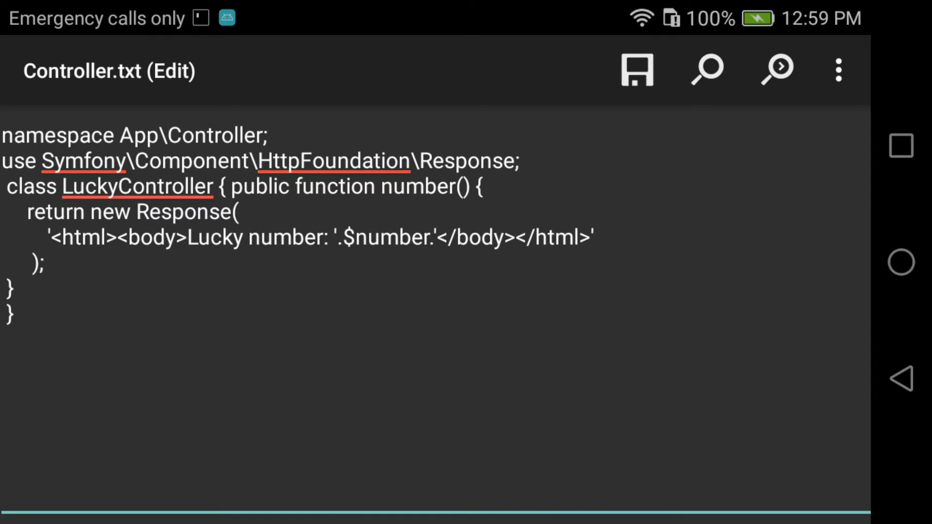
click(26, 263)
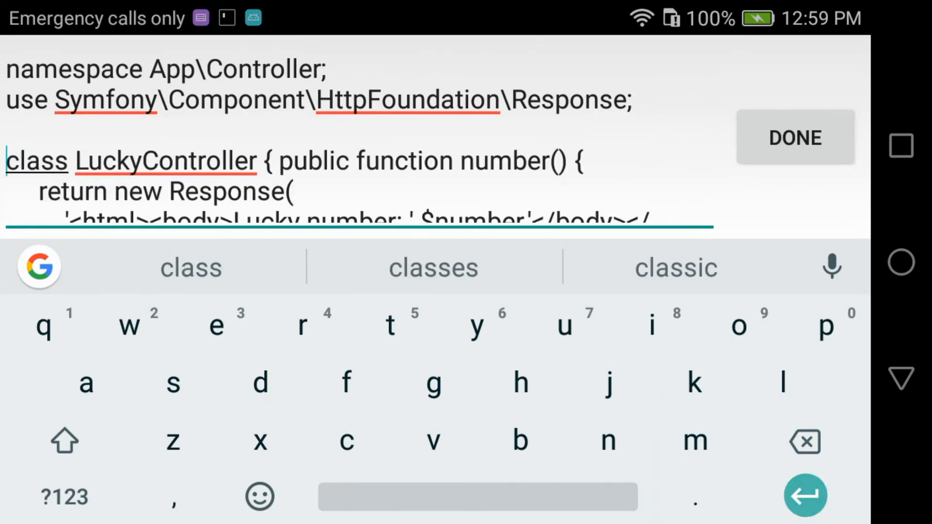
click(795, 137)
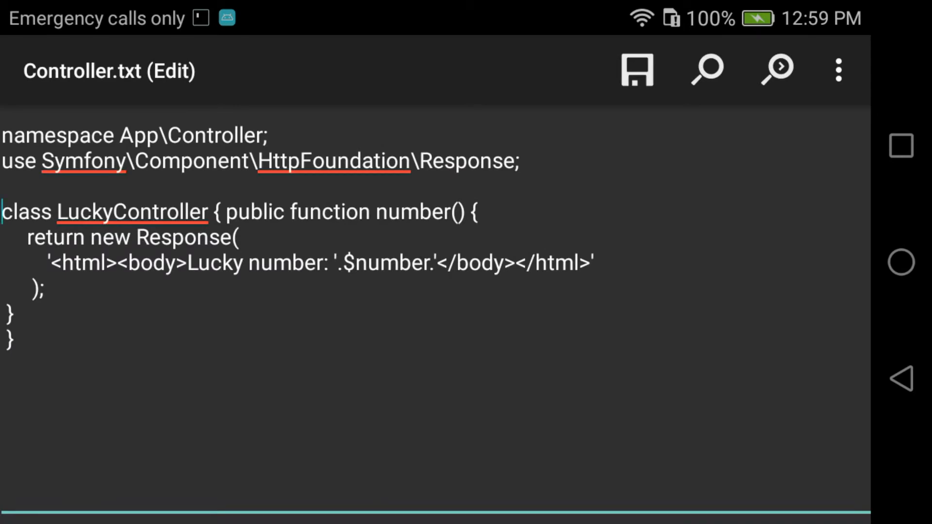
Step: Rename LuckyController to Controller and put 'public function' on its own line after a blank line
click(637, 70)
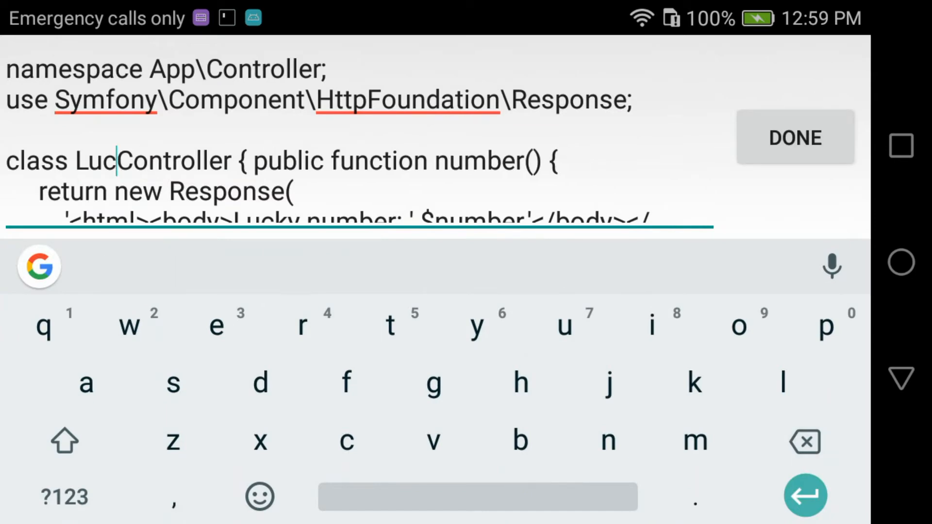
click(793, 137)
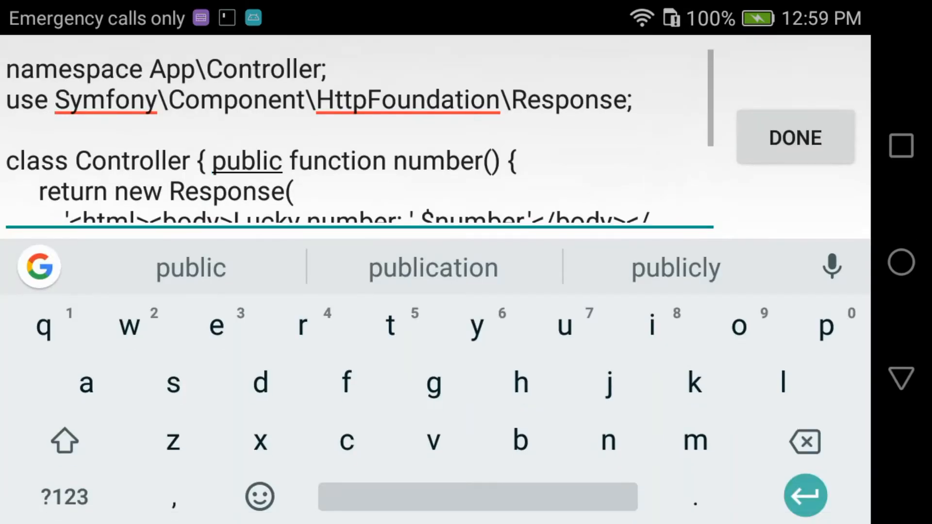
click(794, 137)
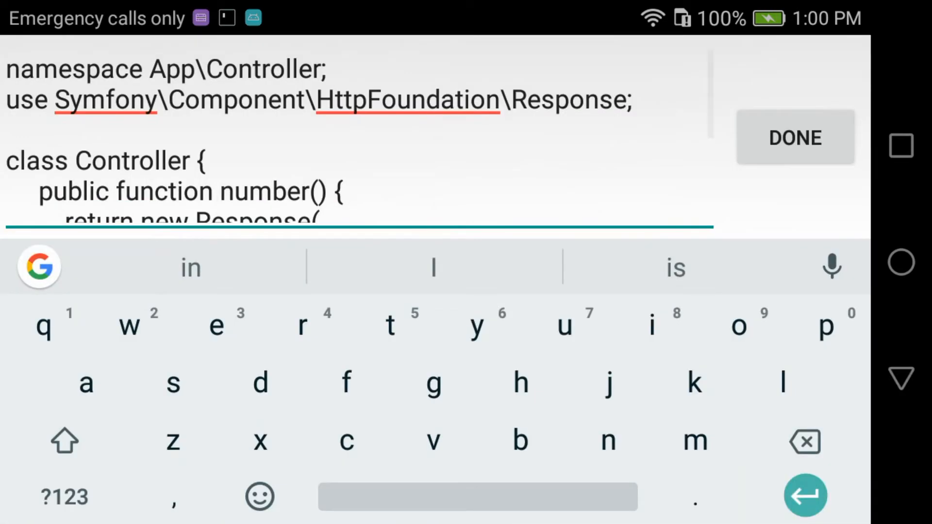
key(enter)
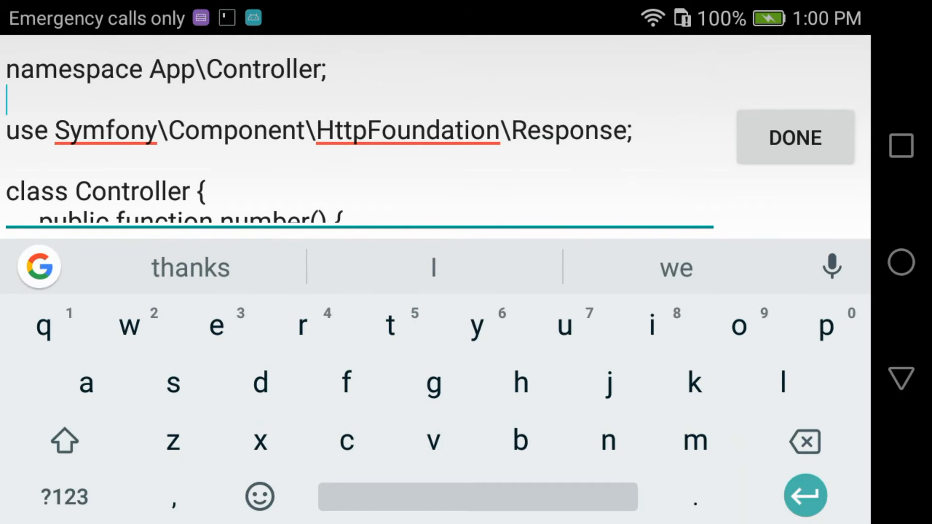
Step: Rename the number() method to root()
click(794, 136)
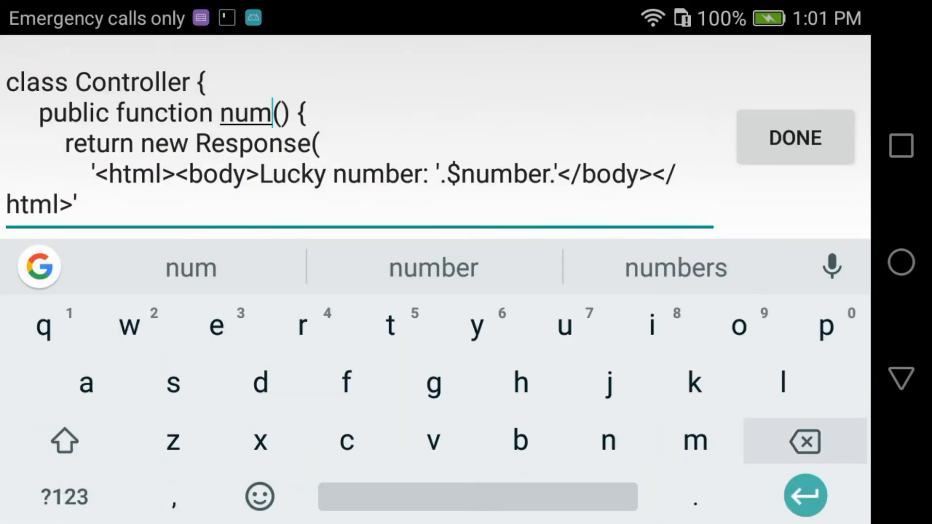
click(803, 440)
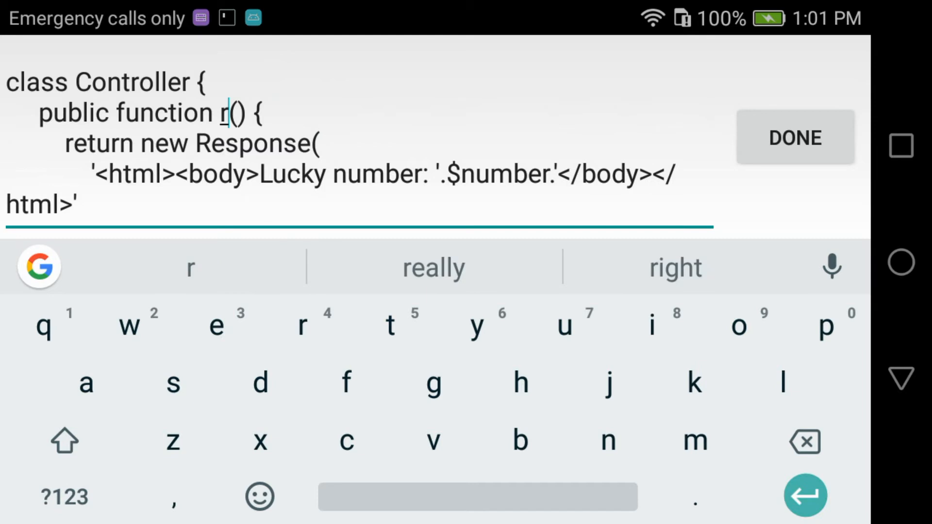
text(oot)
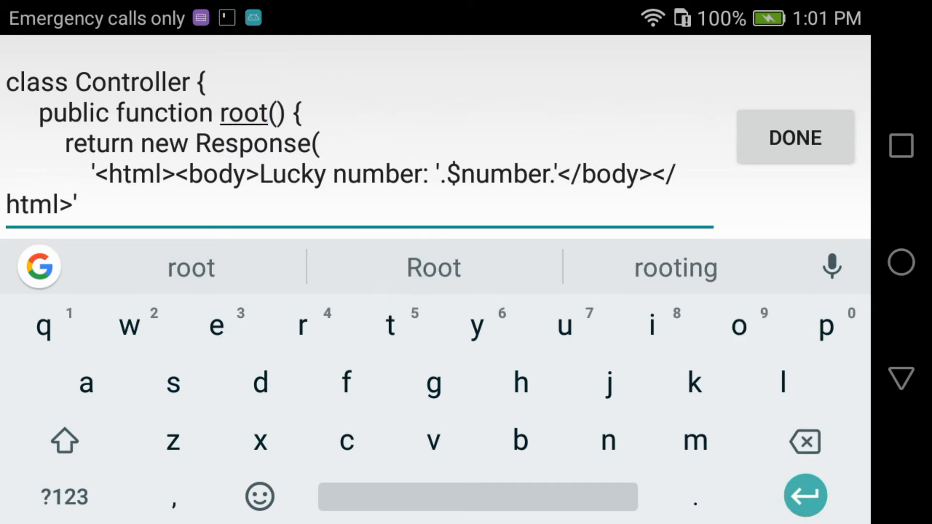
Step: Change the root response label and insert $_SERVER into the output string
click(378, 173)
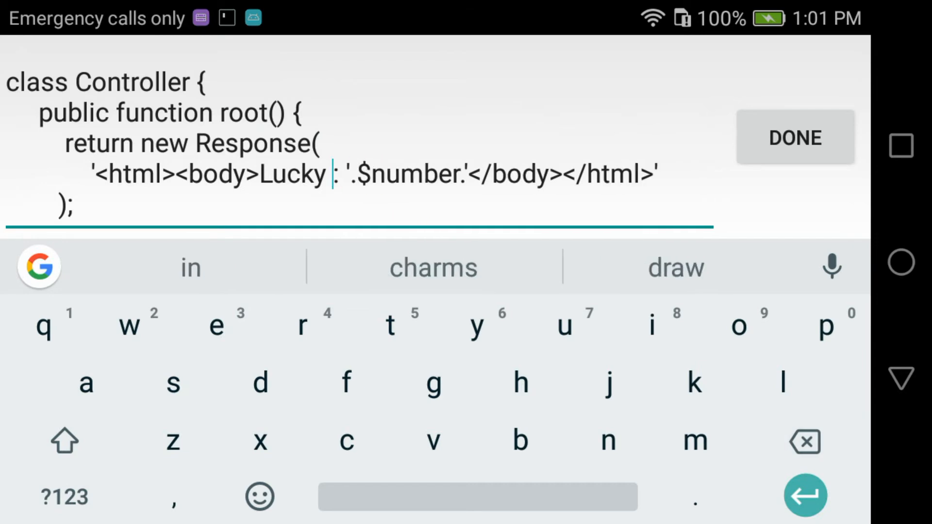
text(t)
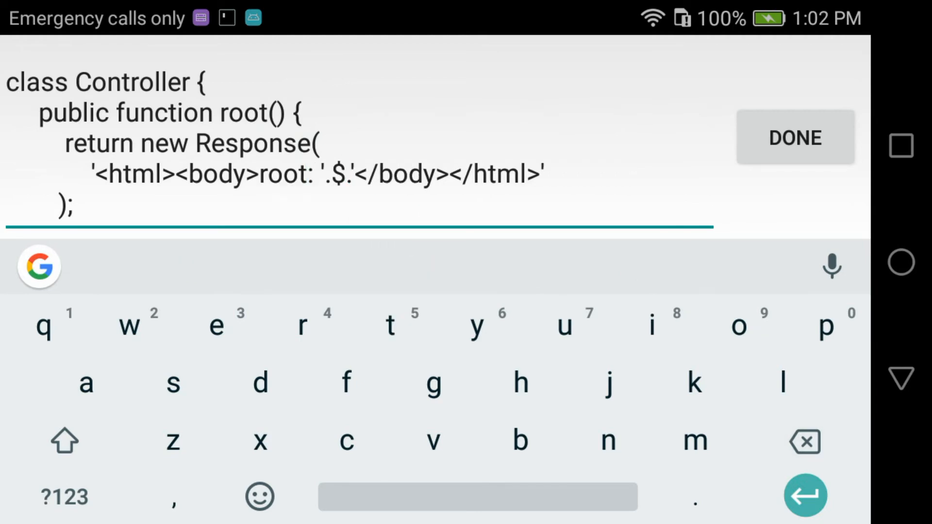
click(65, 496)
text(_)
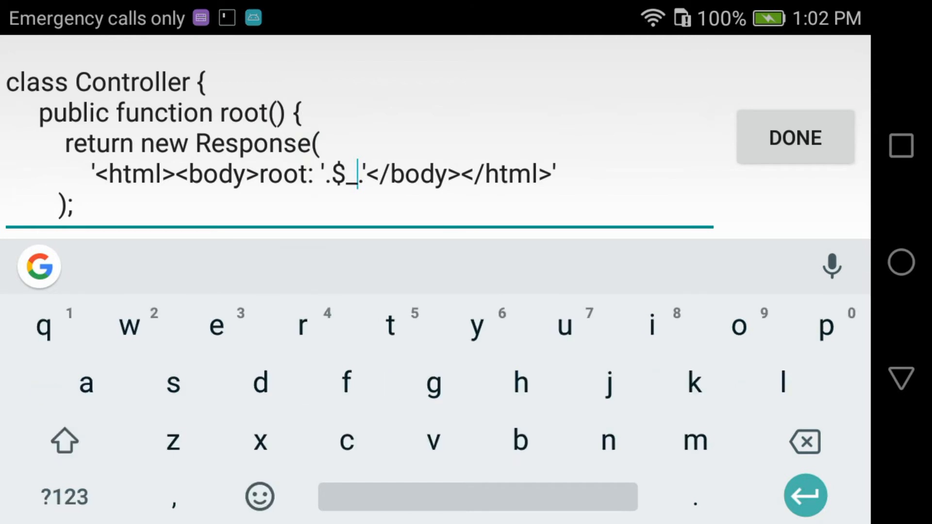
text(SER)
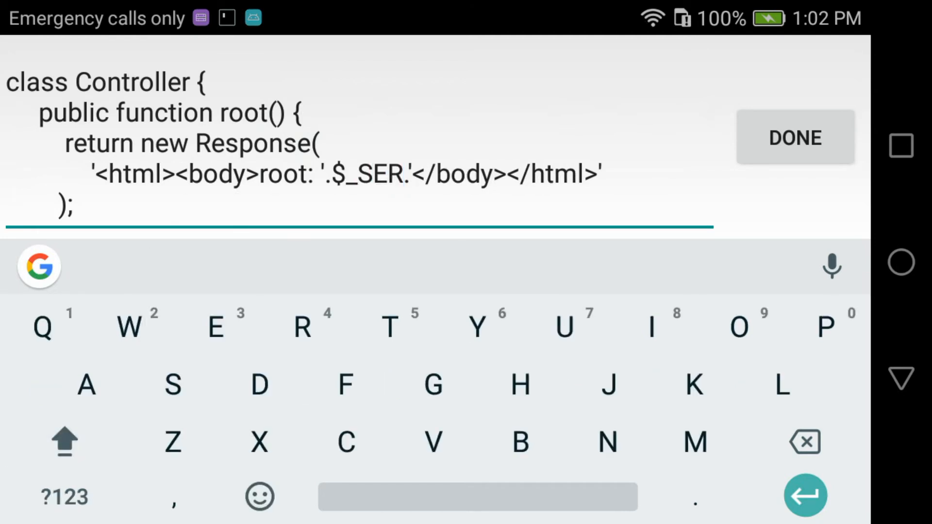
text(VER)
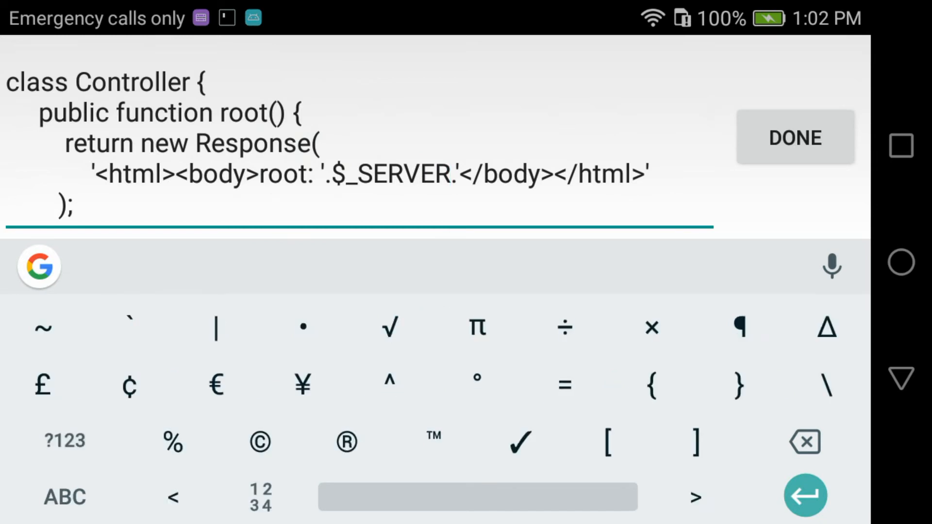
click(606, 443)
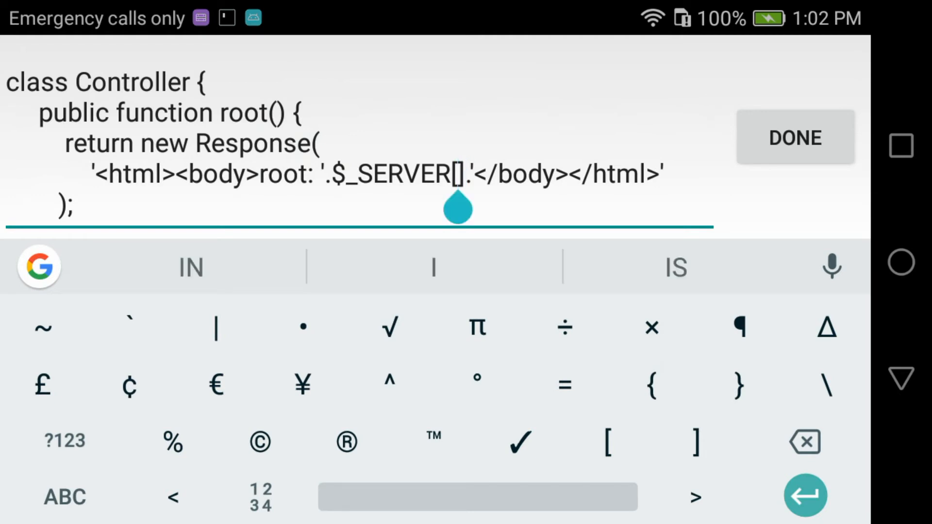
Step: Add the quoted 'REMOTE_ADDR' key, start editing the index response, and return to the src folder
click(64, 441)
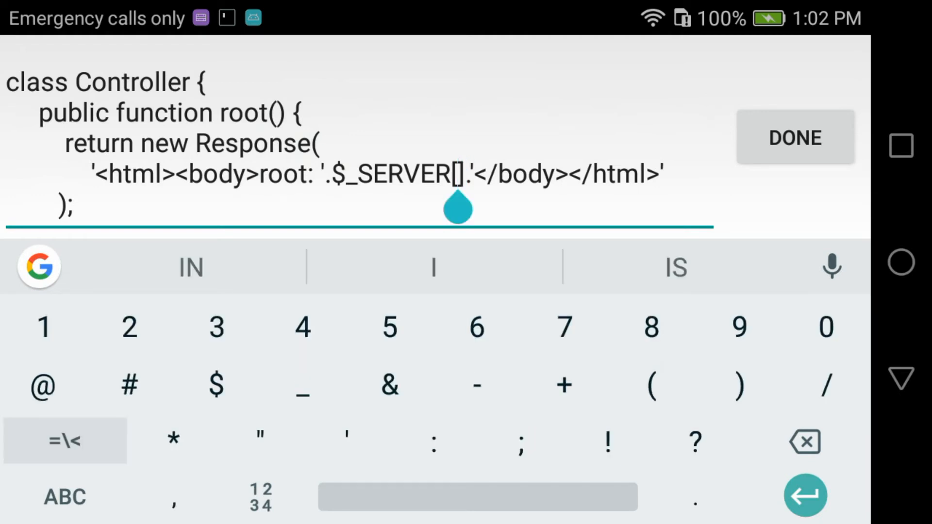
click(260, 434)
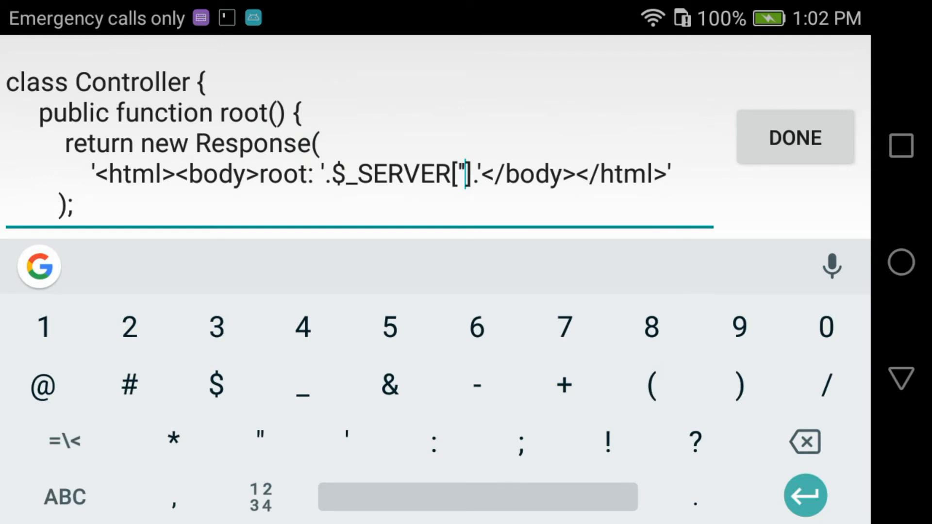
click(451, 206)
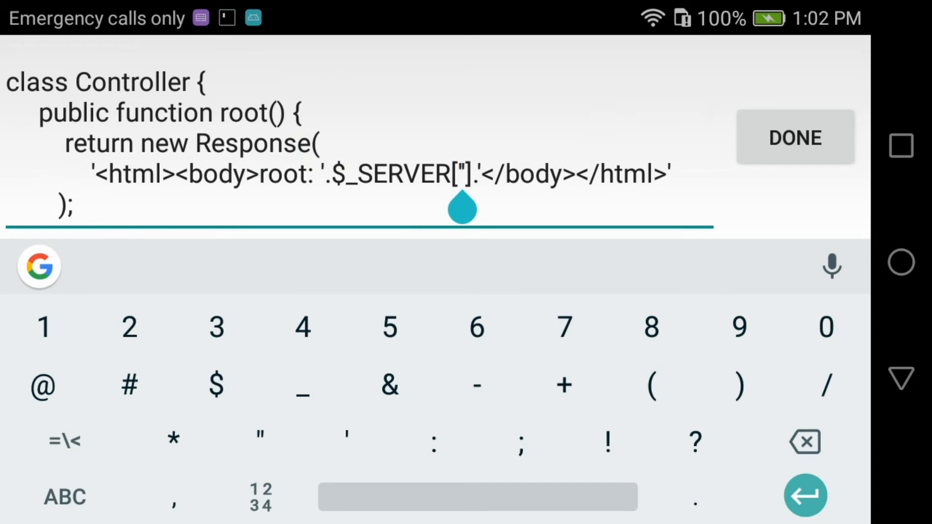
click(64, 496)
text(REMO)
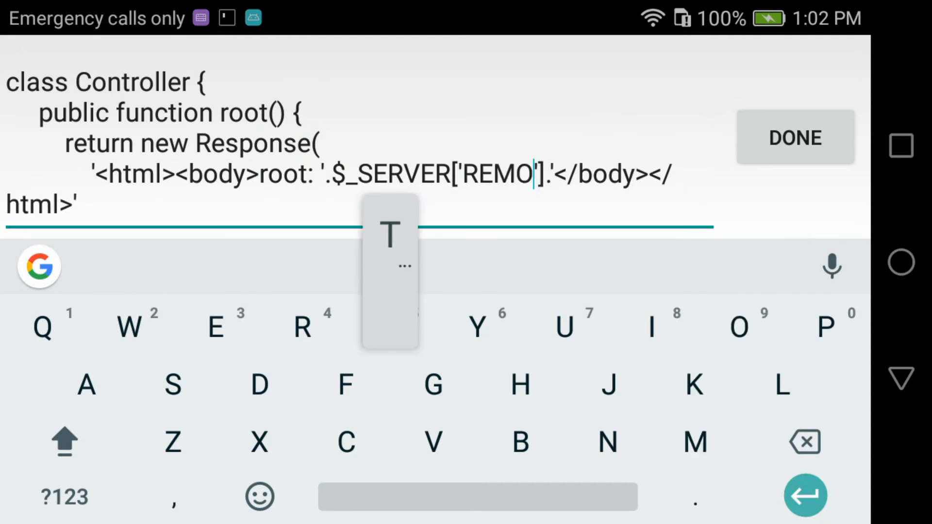
text(TE_ADDR)
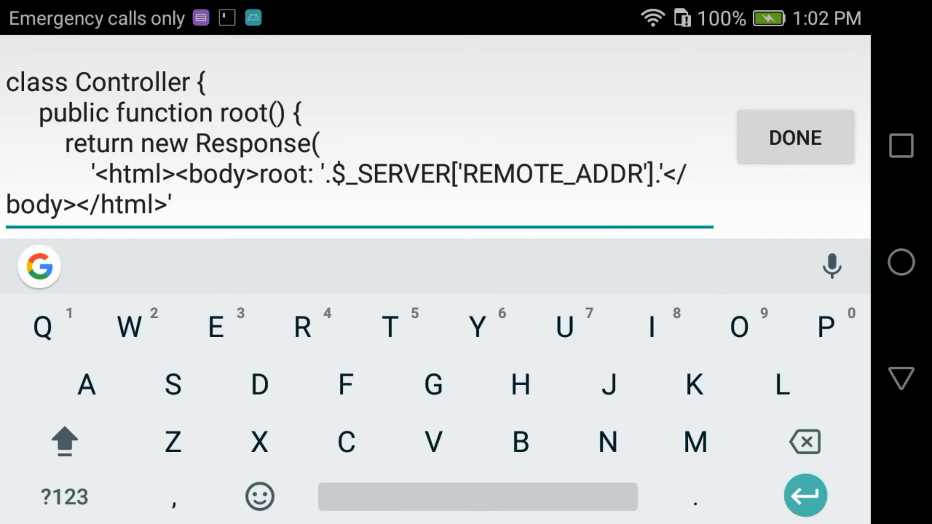
click(794, 137)
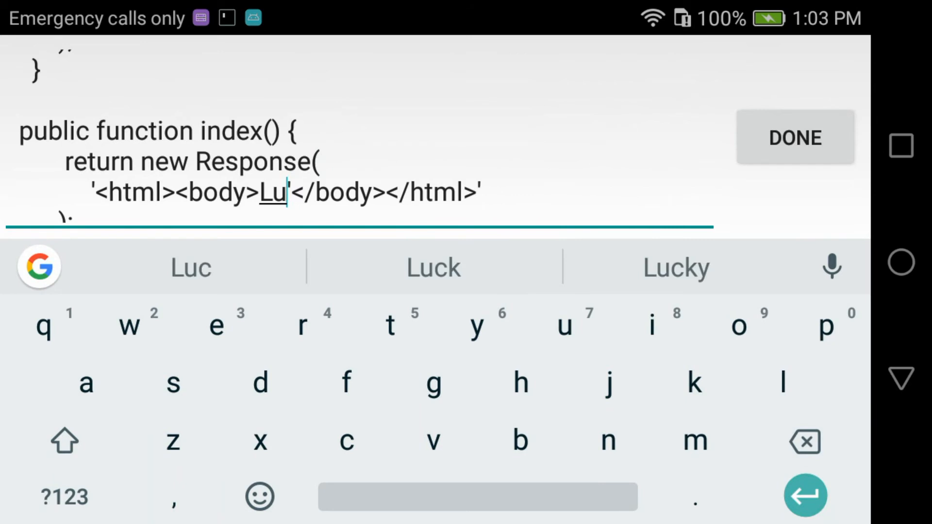
click(260, 382)
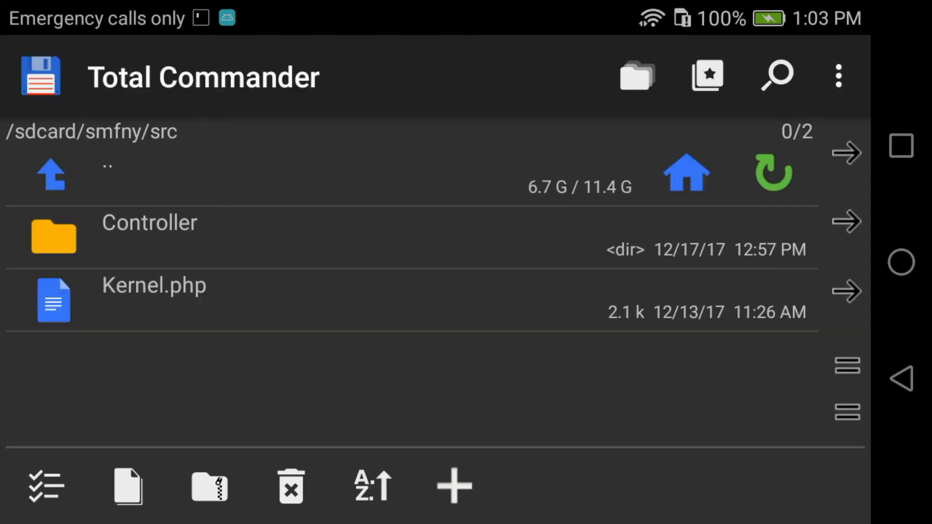
Step: Look at the options for routes.yaml in config and back out to the folder listing
click(50, 172)
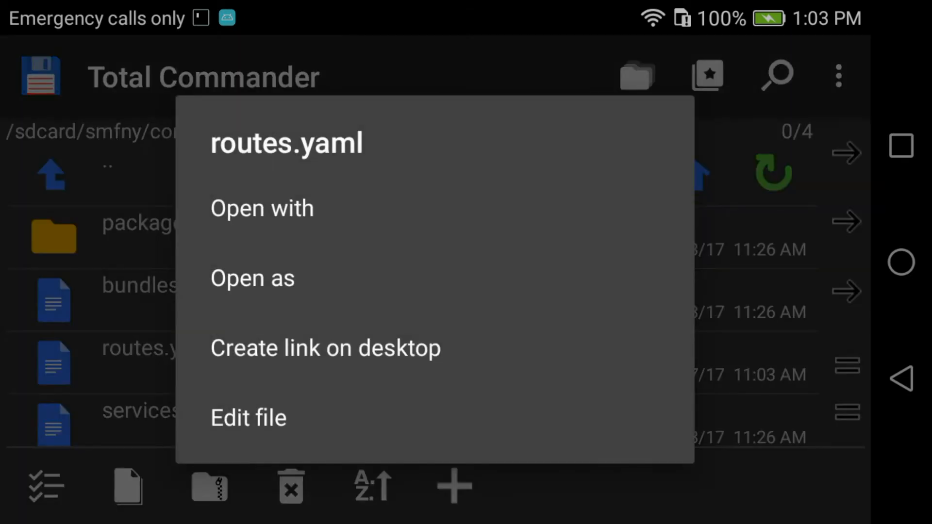
click(248, 417)
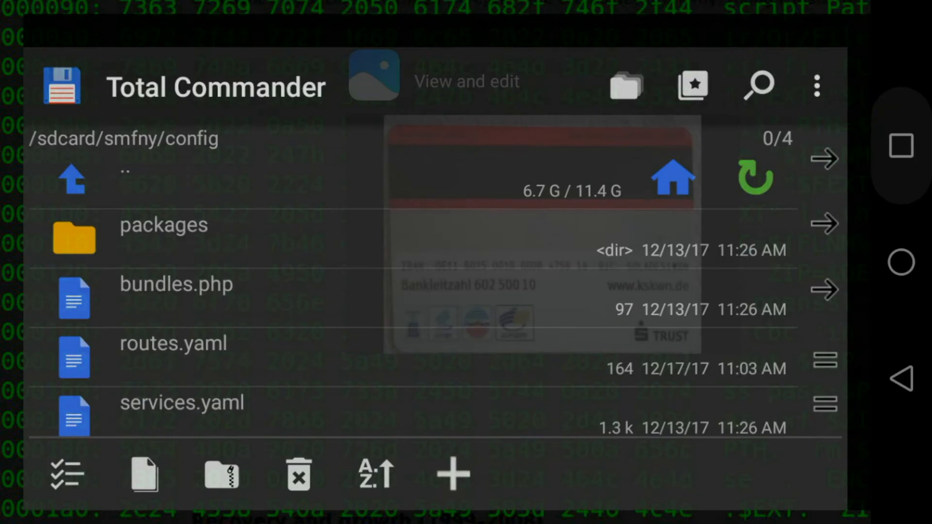
click(901, 145)
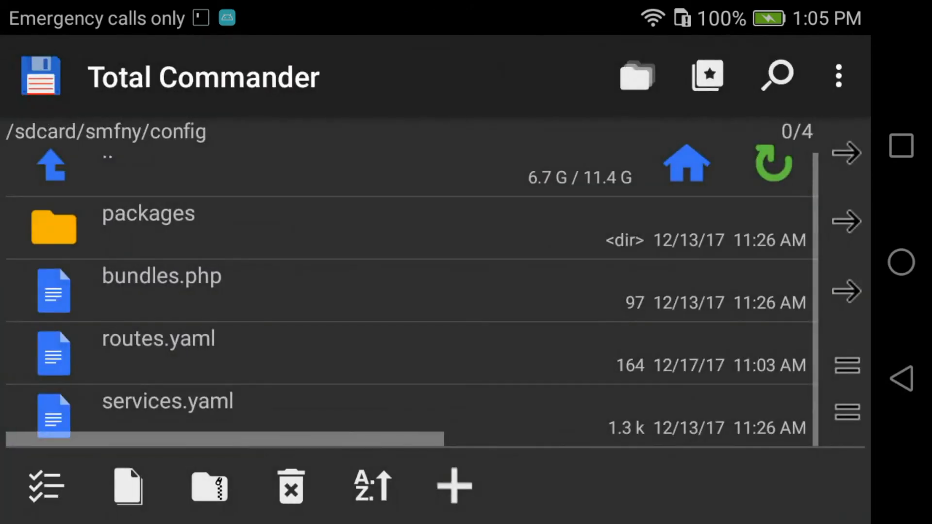
Step: Open src/Controller and hand Controller.txt over to Termux
click(51, 165)
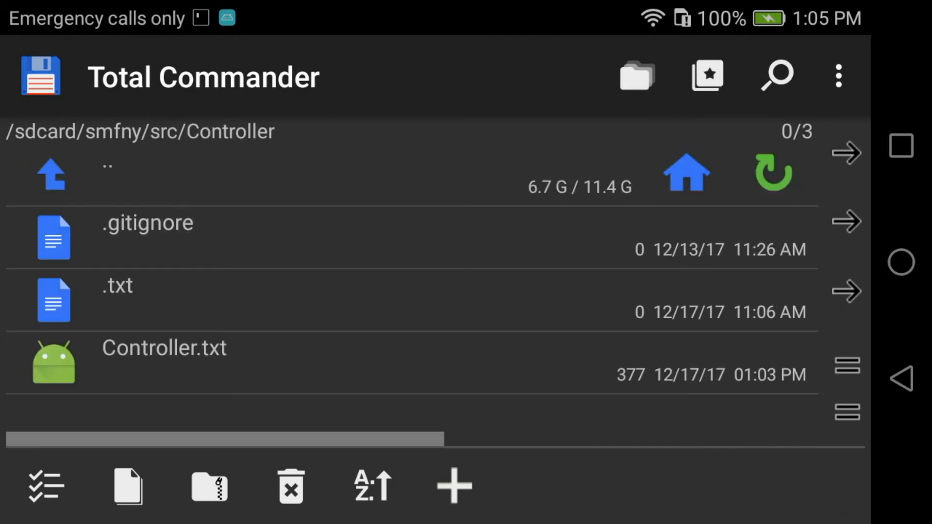
click(164, 362)
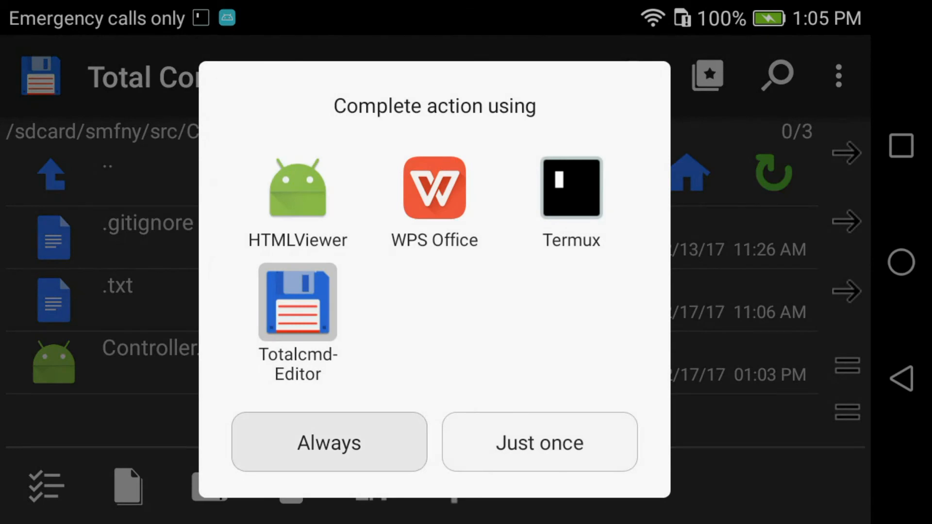
click(297, 303)
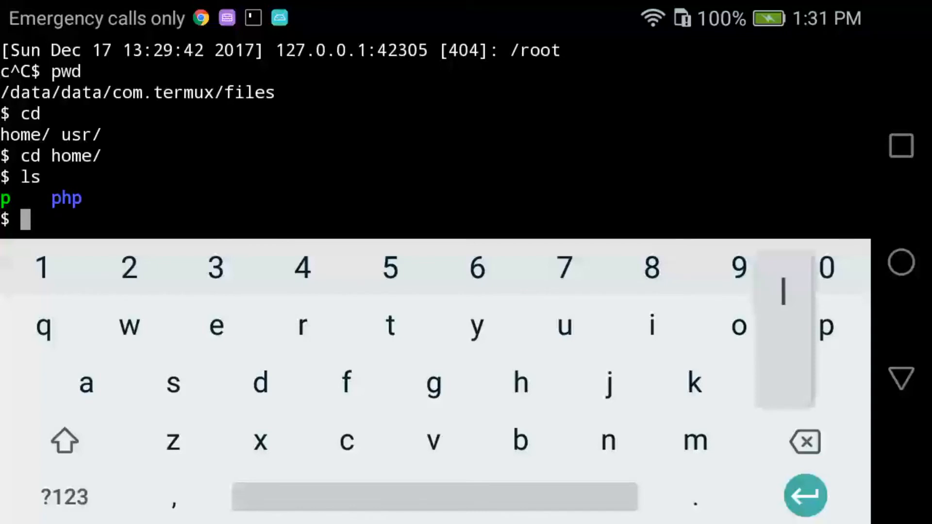
Step: Begin the ln -s command with the path /sdcard/smfny/src/
text(n -s)
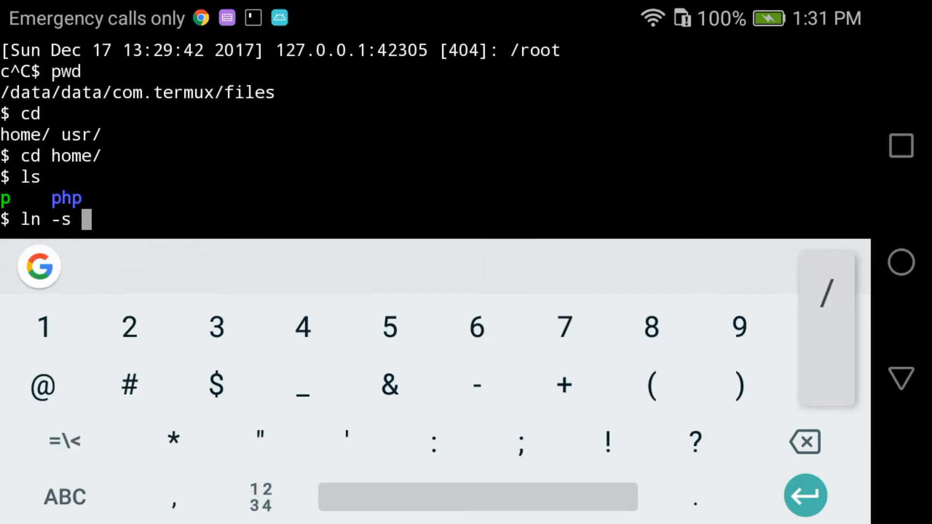
text(/sdcar)
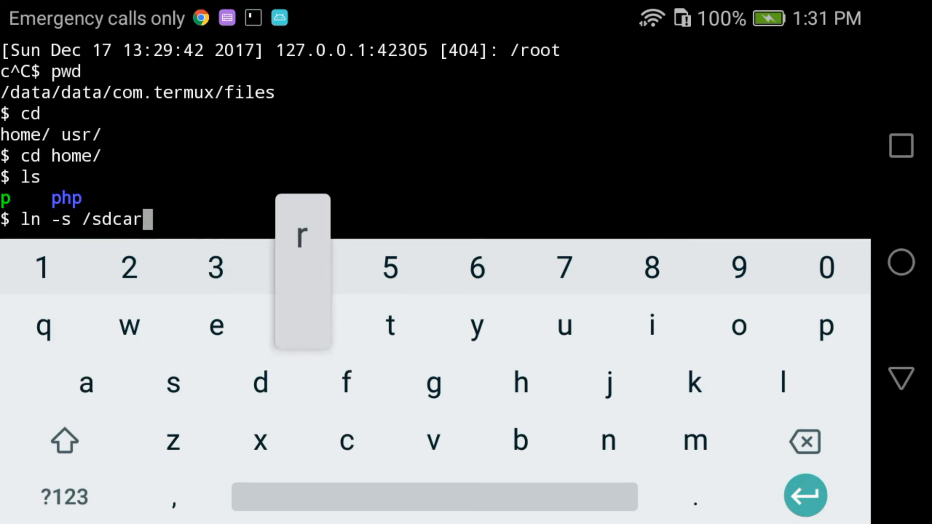
text(d/)
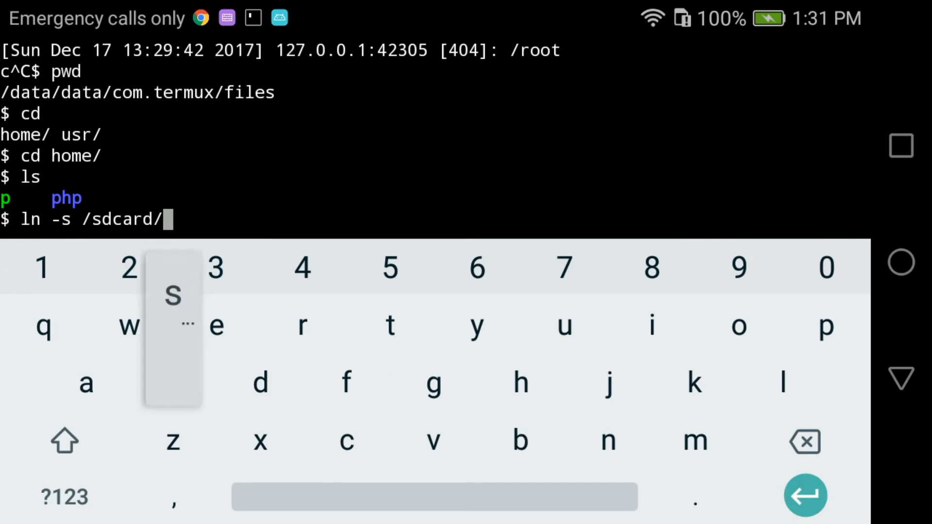
click(172, 382)
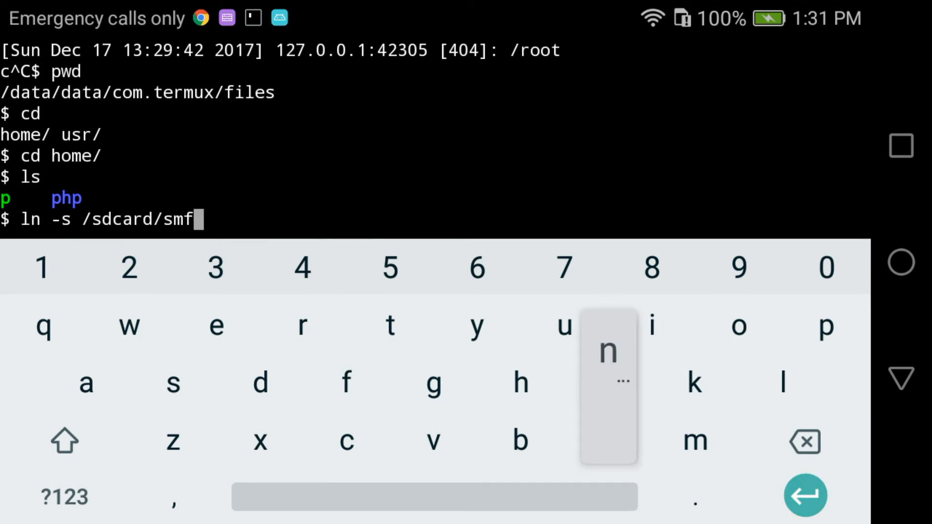
text(ny)
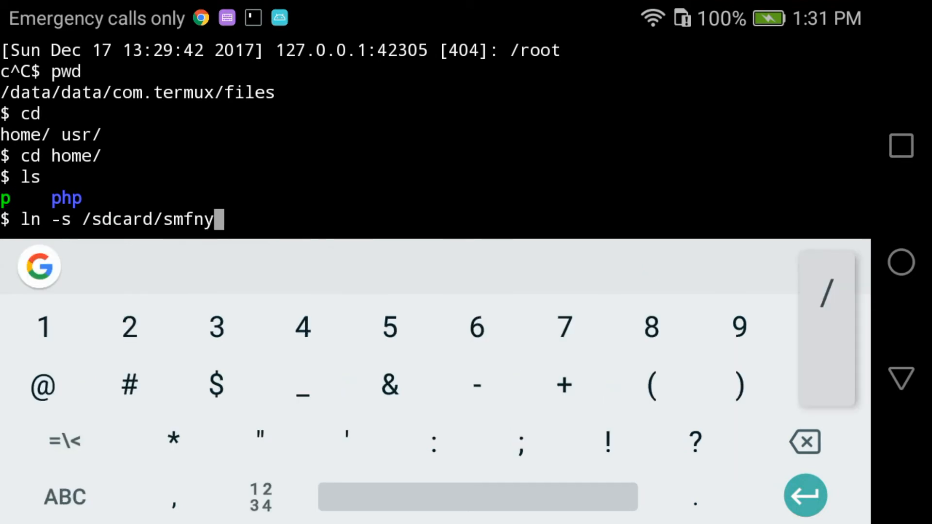
click(825, 291)
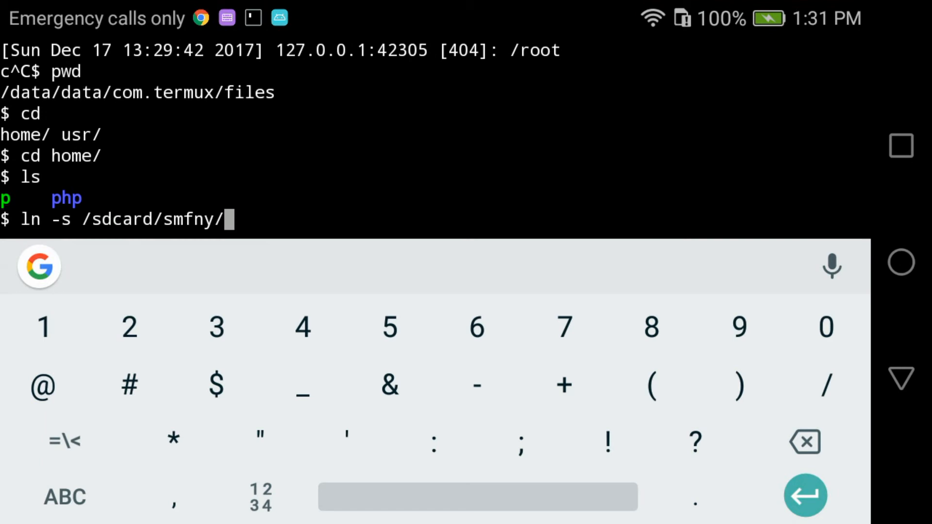
click(64, 497)
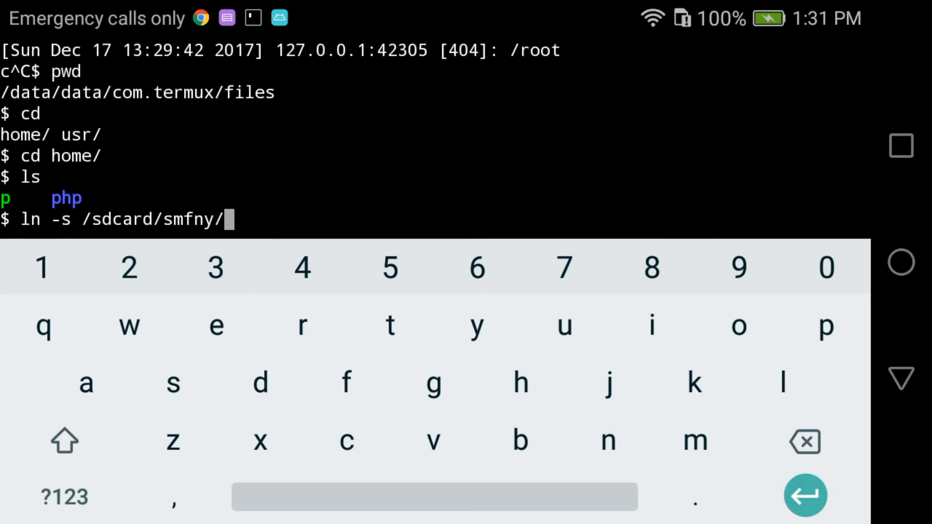
click(173, 383)
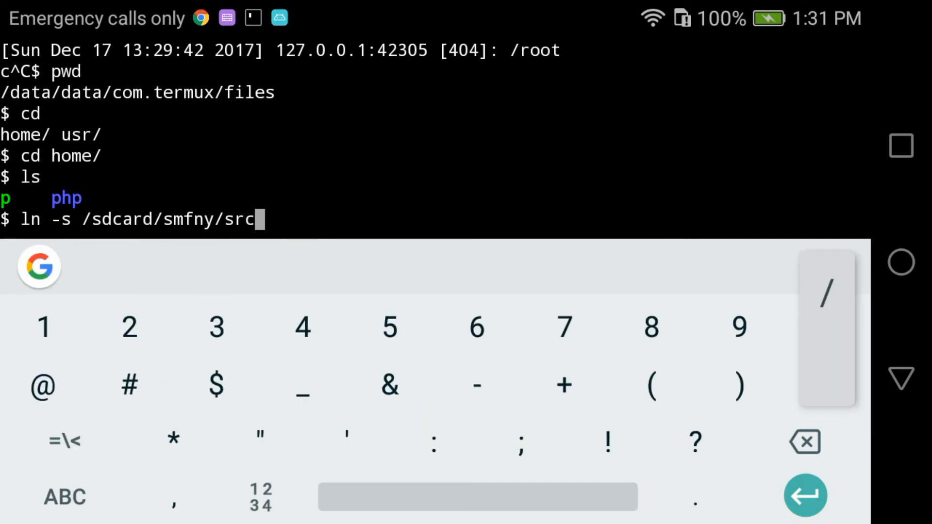
click(824, 291)
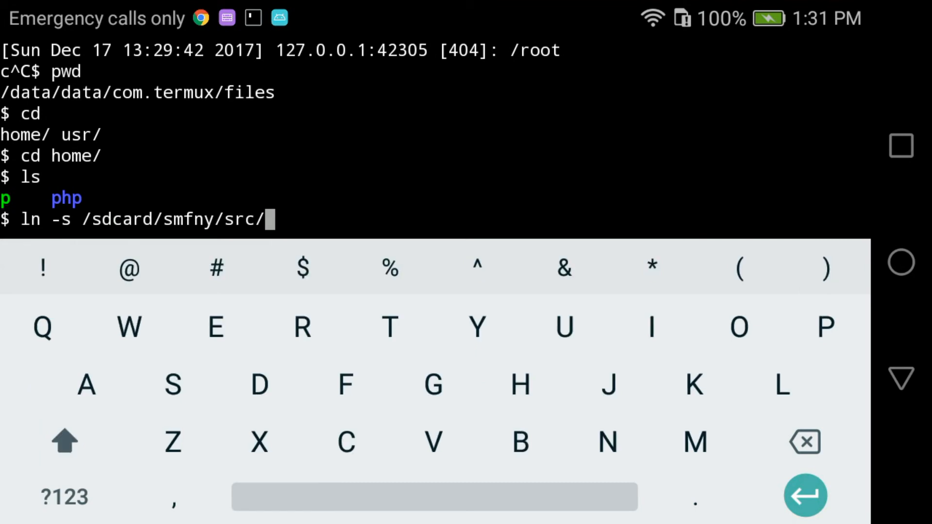
Step: Complete the link target as Controller/Controller.php
text(Con)
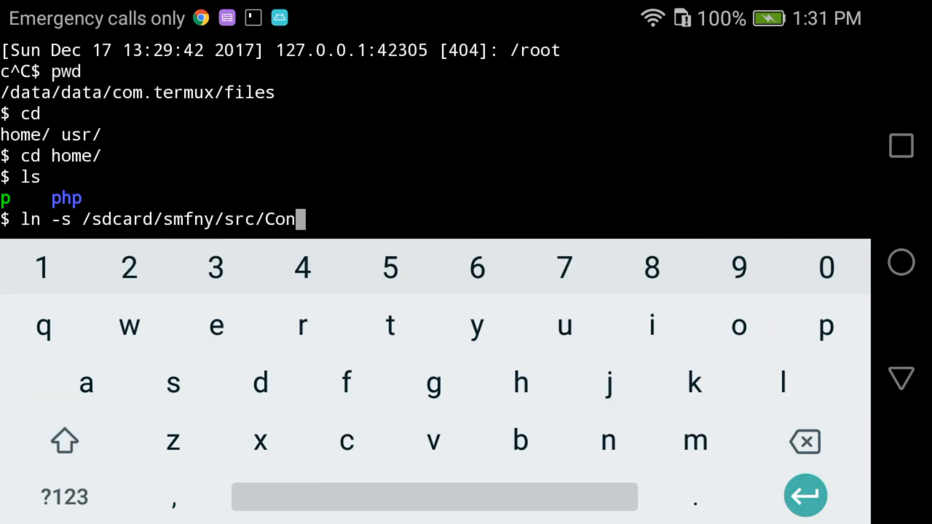
text(trol)
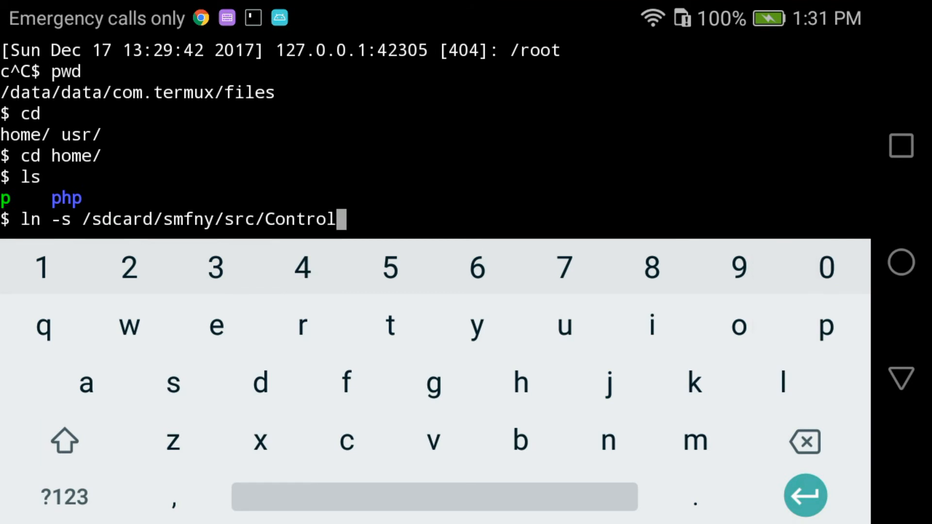
text(ler/)
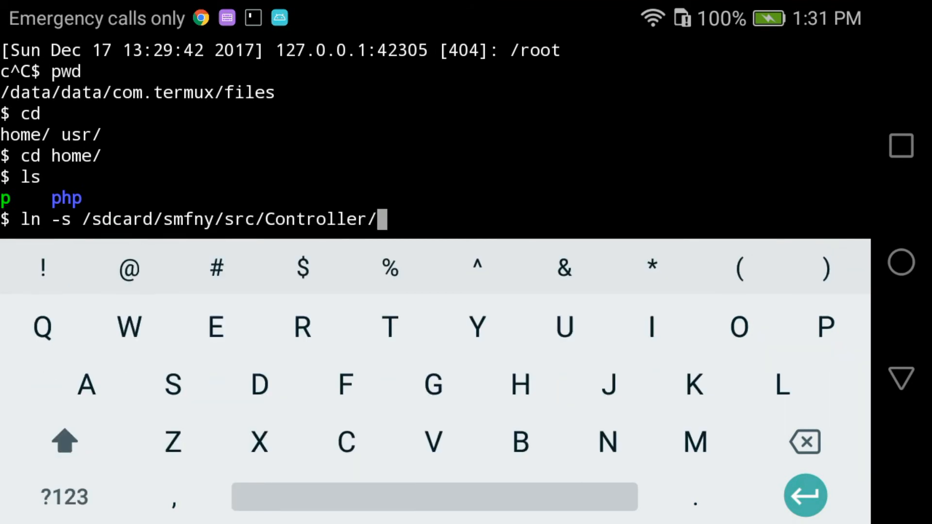
text(Contr)
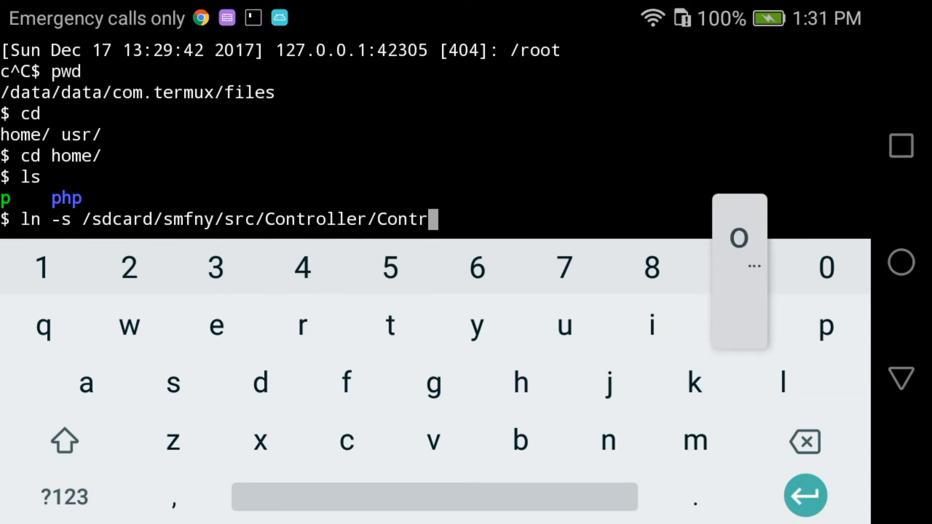
text(oller)
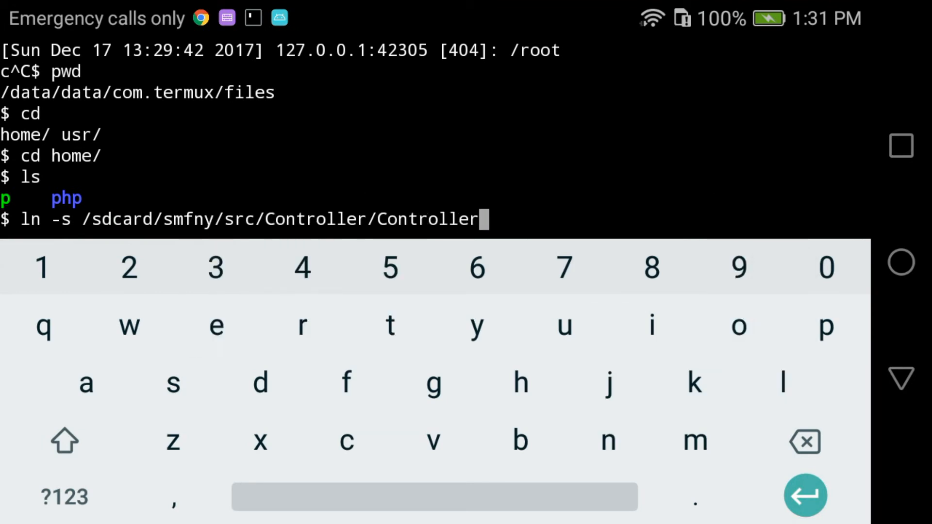
text(.php)
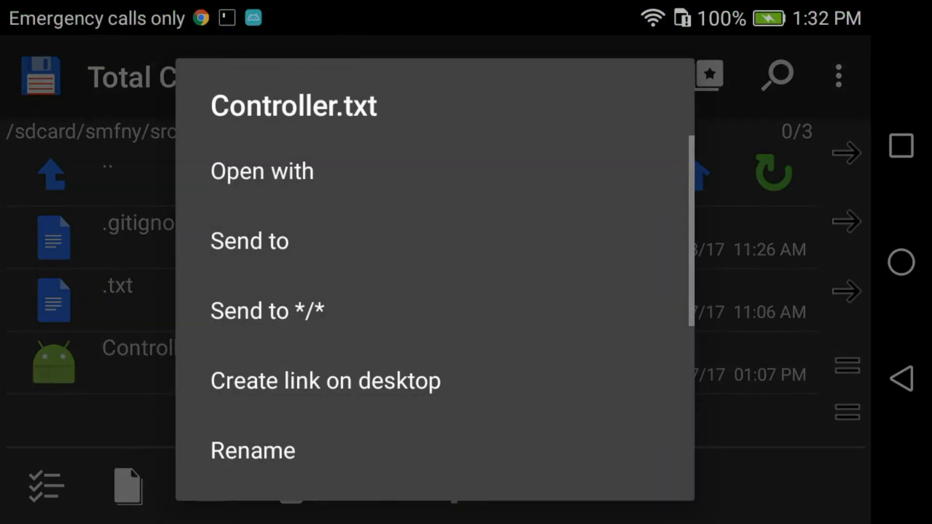
Step: Rename Controller.txt to Controller.php and confirm the new name
click(252, 450)
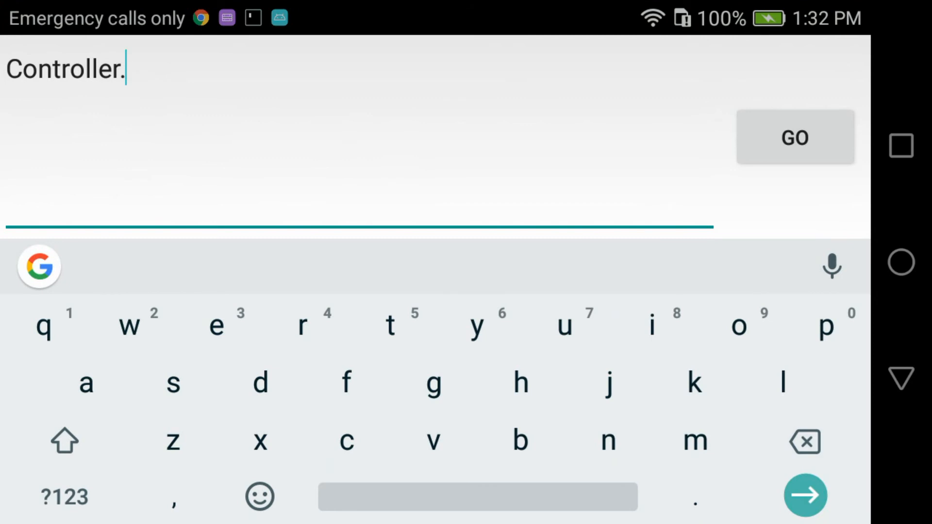
text(php)
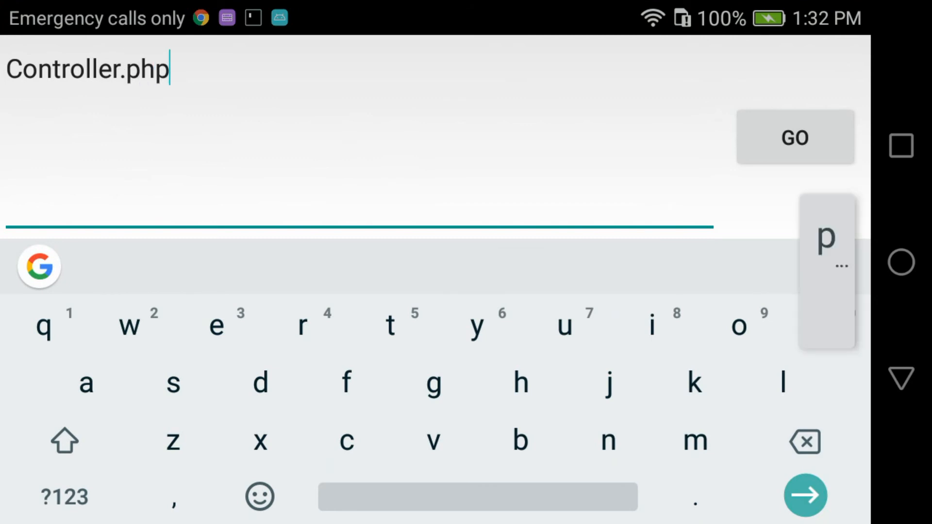
click(795, 137)
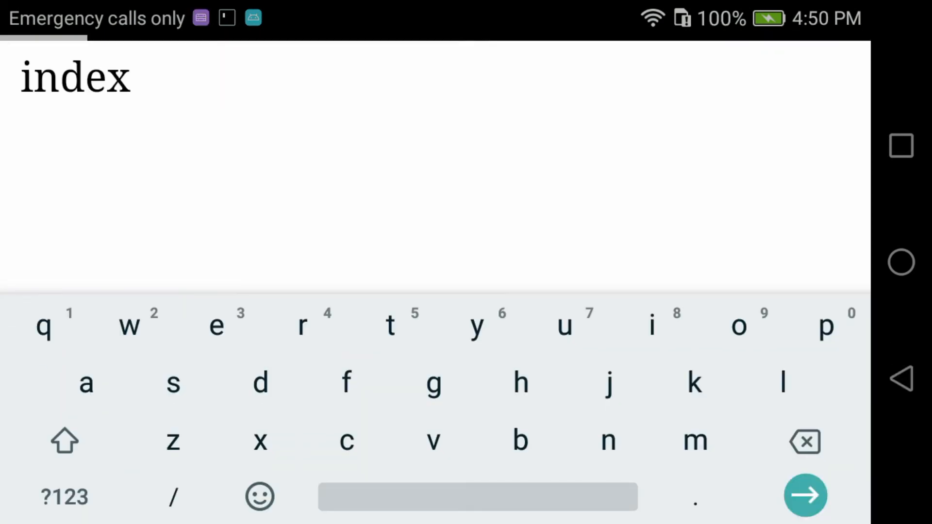
Step: Check the index page at localhost:8080 shows 'index' and return to the server log
click(805, 495)
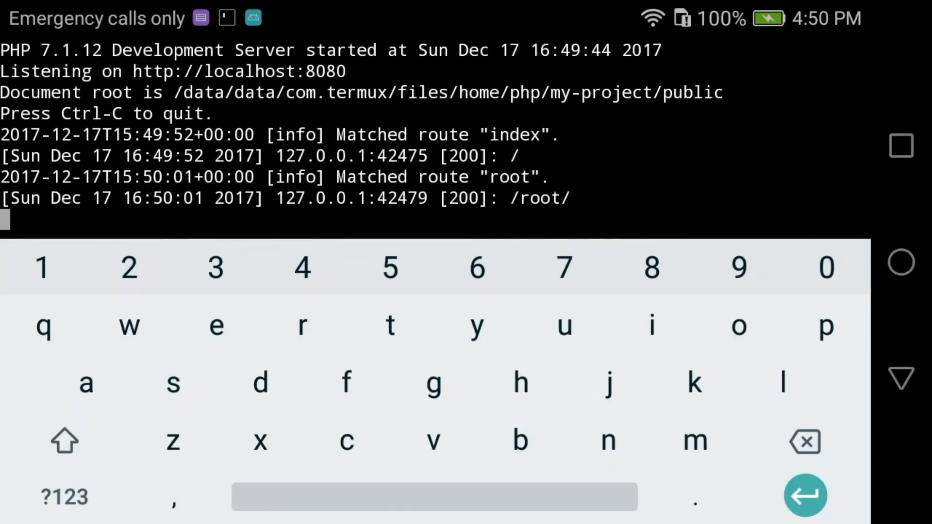
Step: Stop the PHP server with Ctrl-C and open the Controller file in vi
key(ctrl+c)
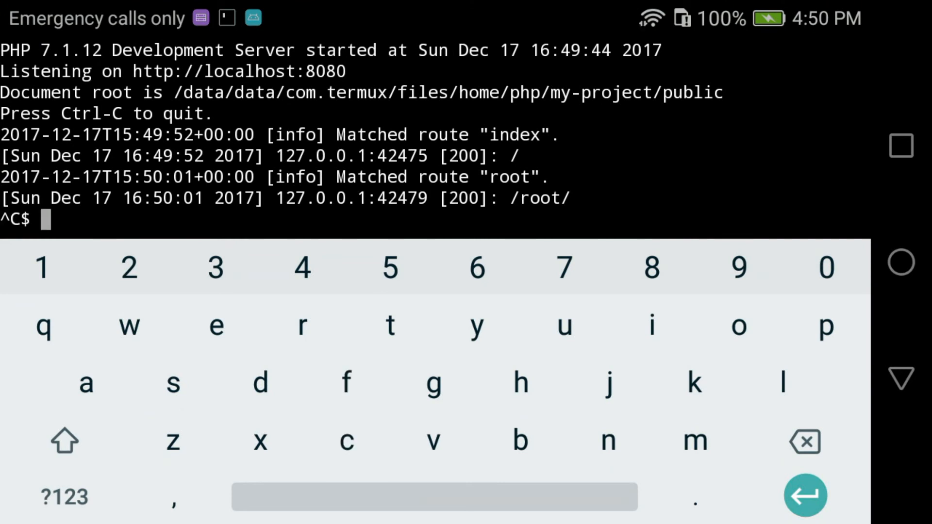
text(vi c)
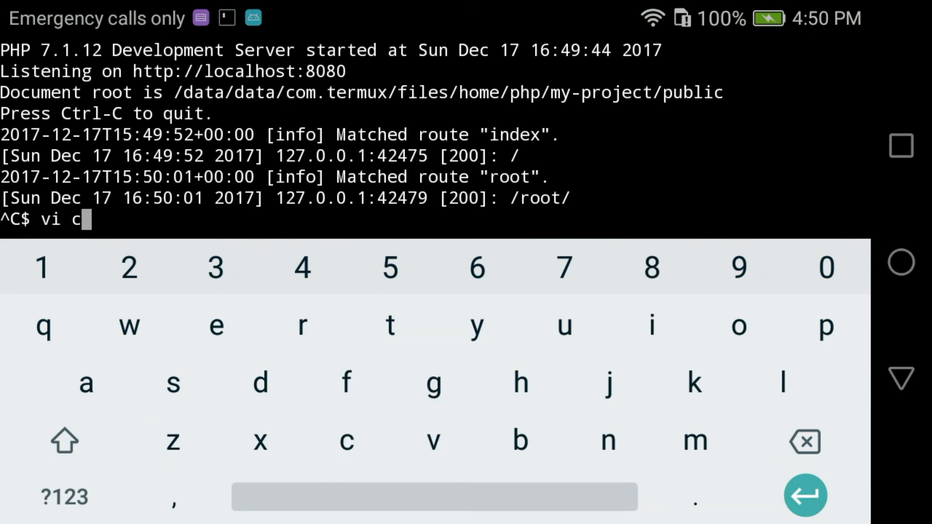
text(nt)
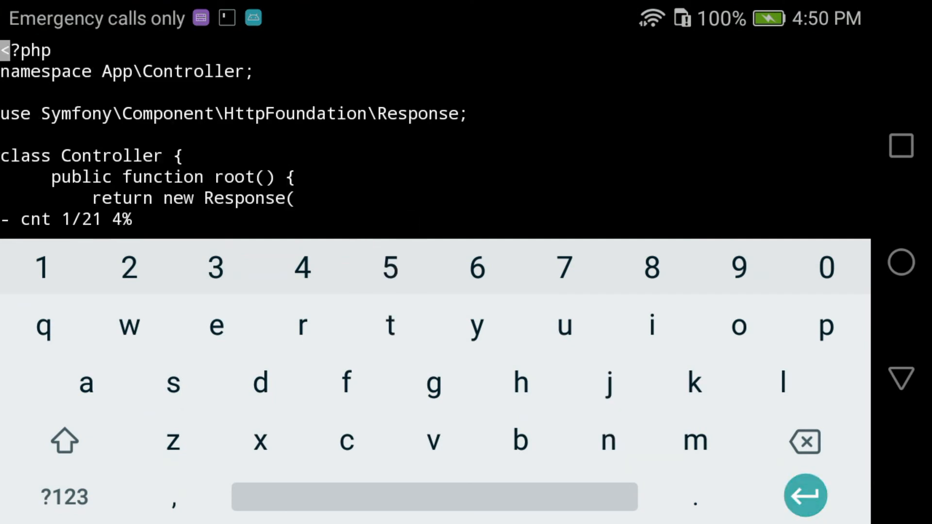
Step: In vi insert mode, append '.date(" after the word index in the index method
click(652, 326)
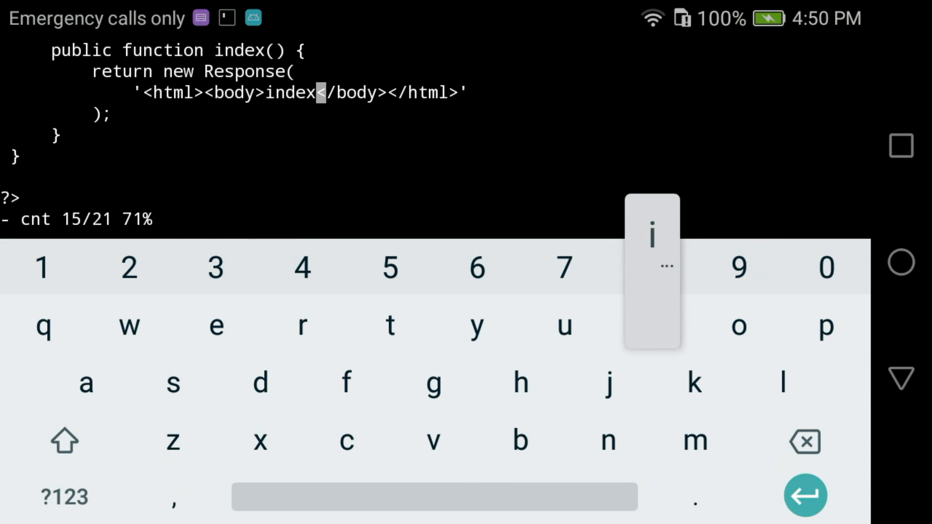
click(64, 497)
text( '.)
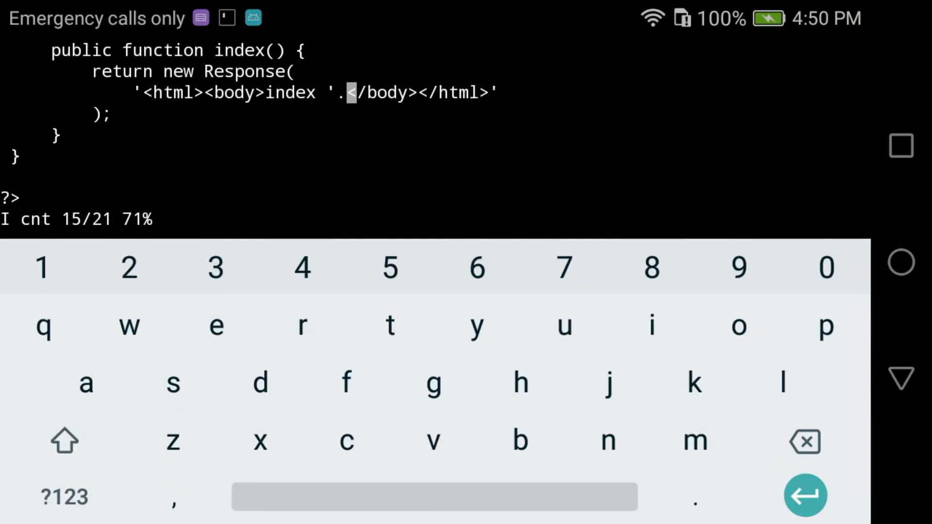
click(260, 382)
text(date(")
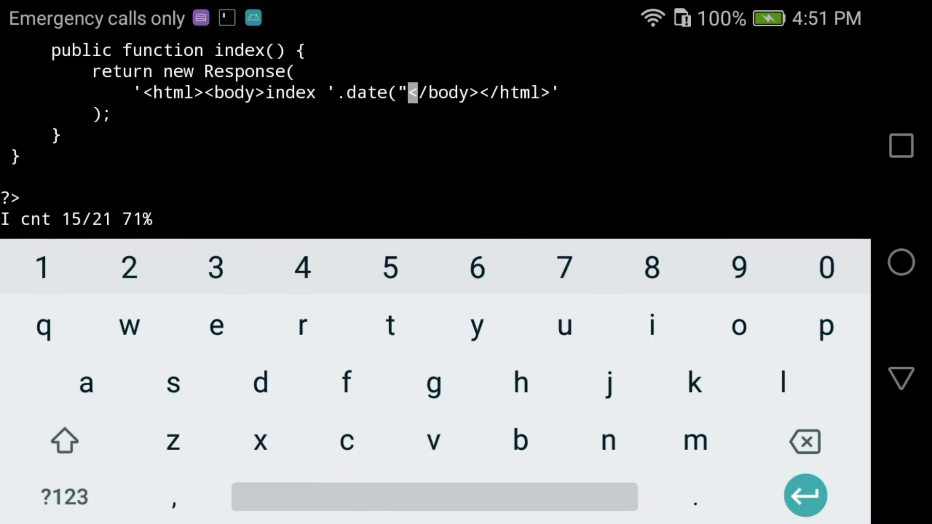
Step: Enter the date format string "y-m-d h:ia" inside the date() call
click(476, 326)
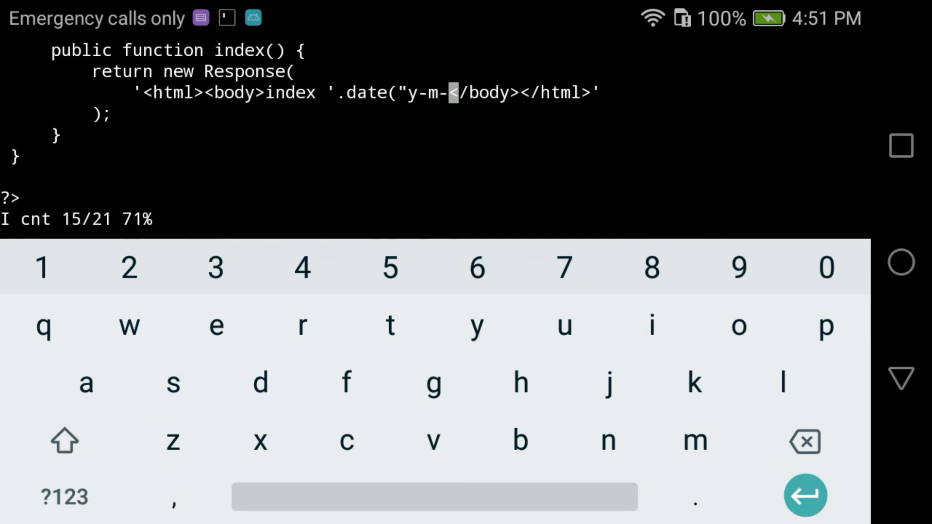
click(260, 382)
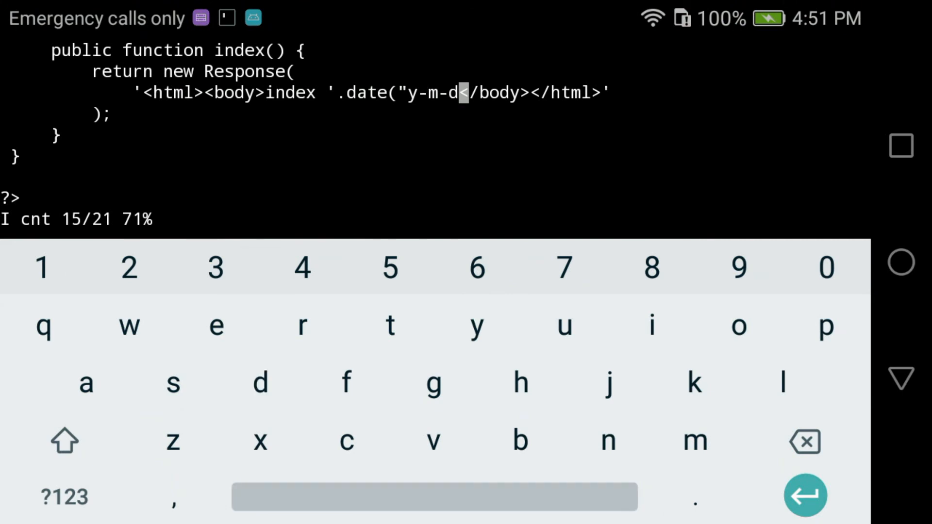
click(64, 497)
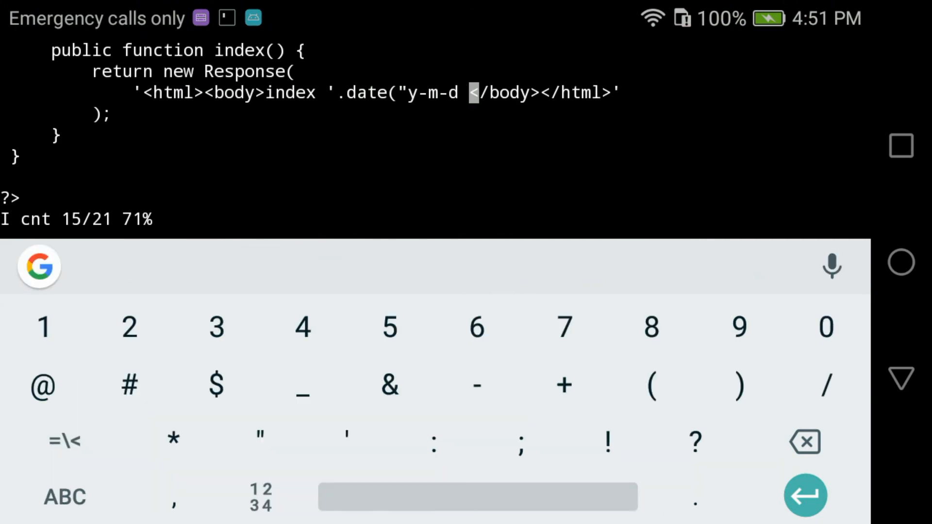
click(64, 496)
text(hia)
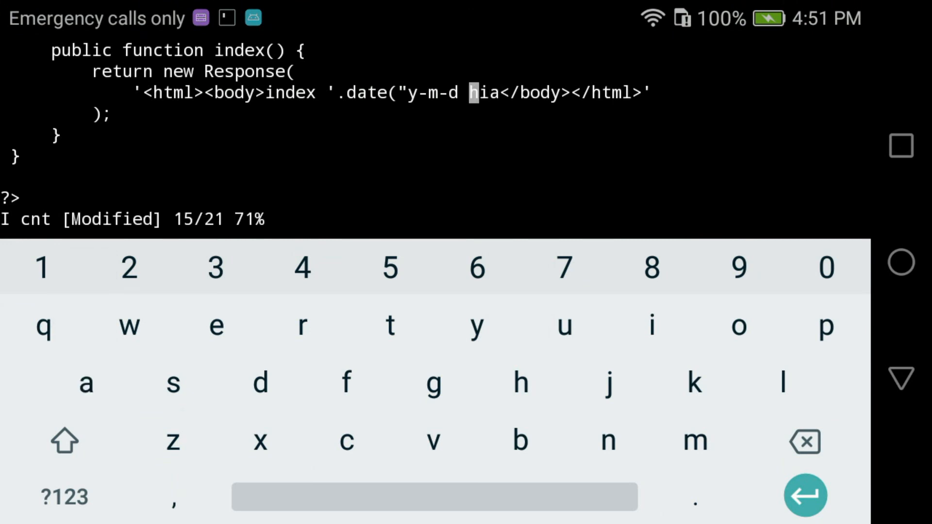
click(64, 497)
text(:)
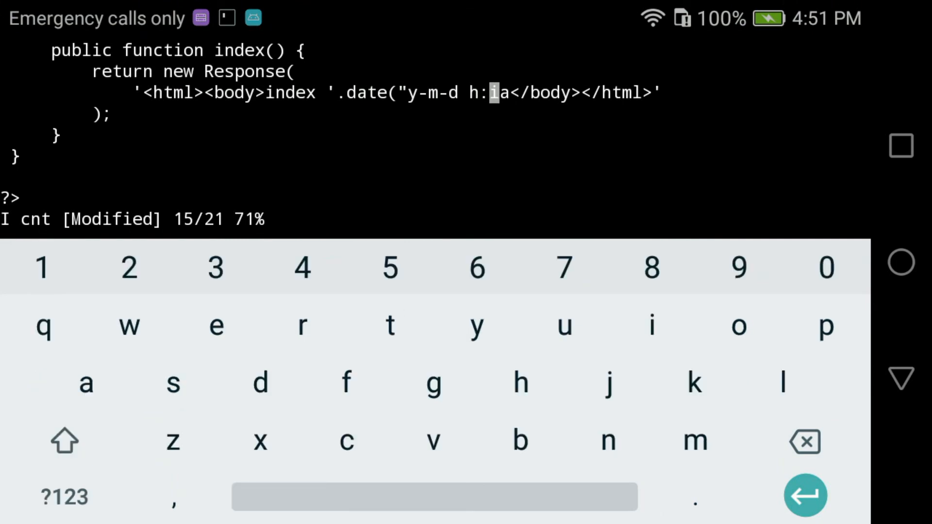
click(260, 382)
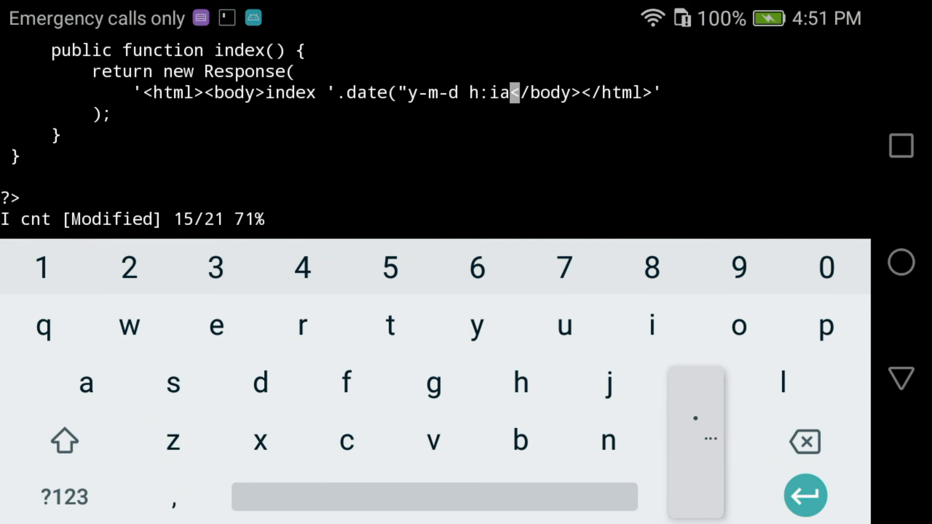
Step: Close the line as 'index '.date("y-m-d h:ia").' then Esc and begin a : command
text(.)
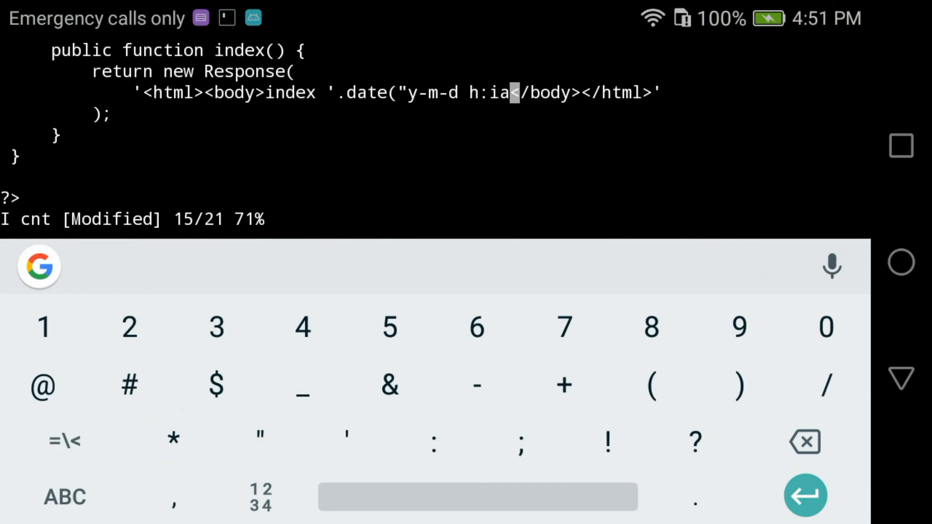
click(260, 433)
text(").)
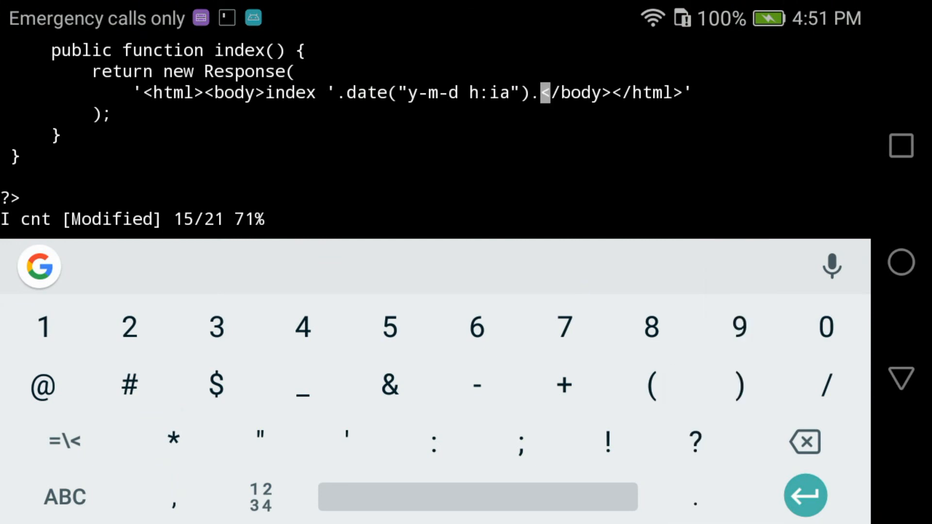
click(347, 438)
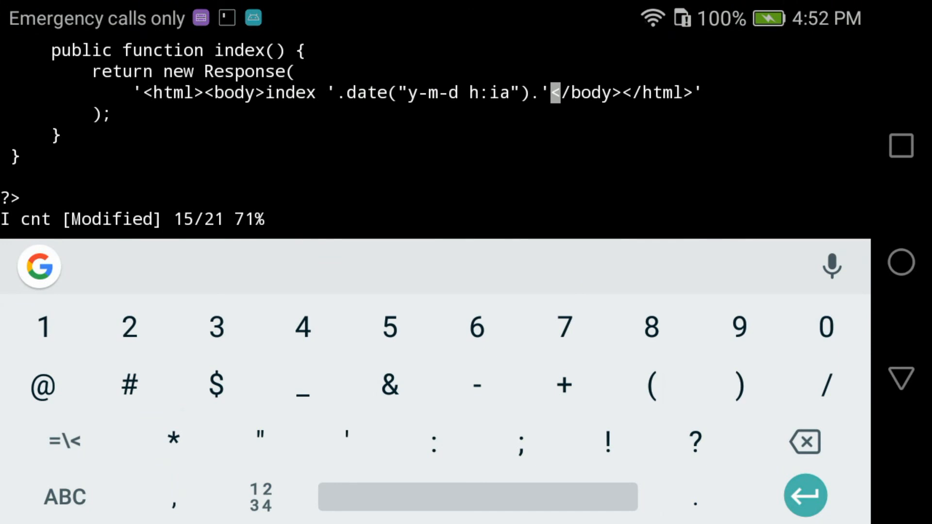
click(64, 496)
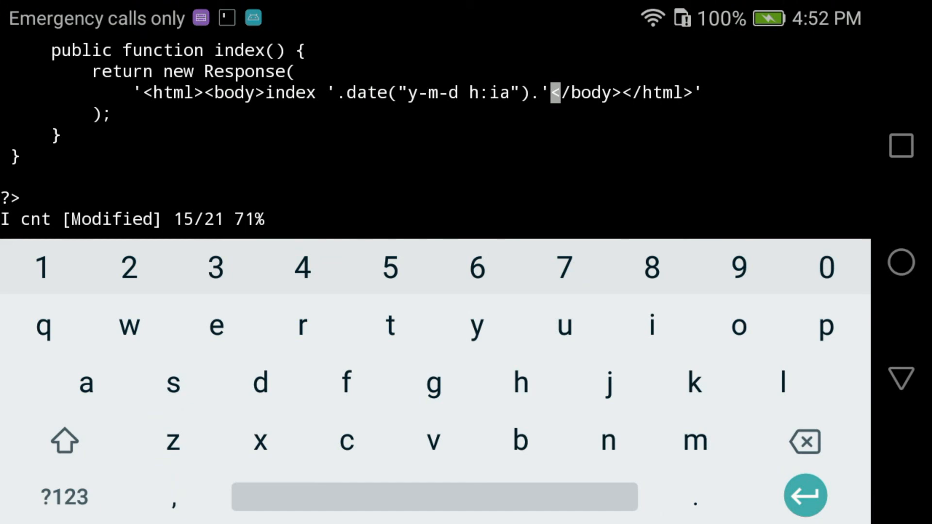
click(64, 497)
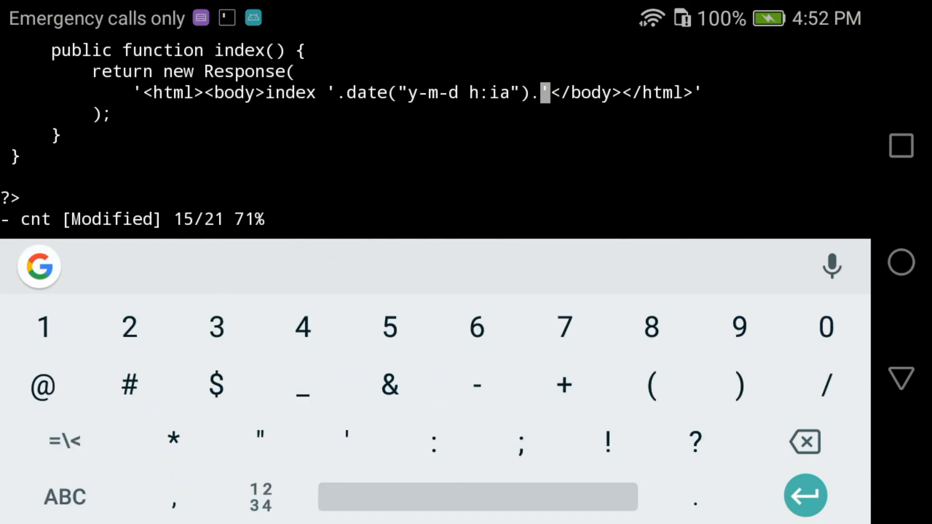
click(64, 497)
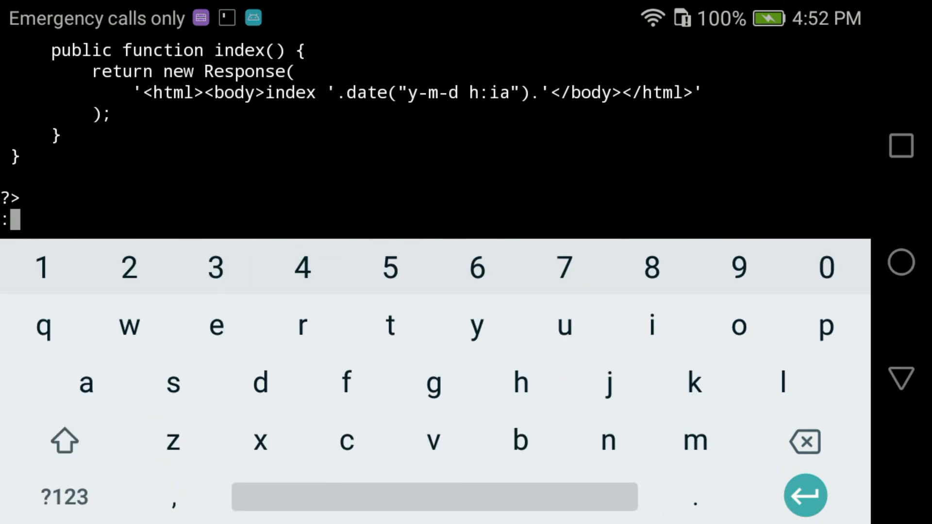